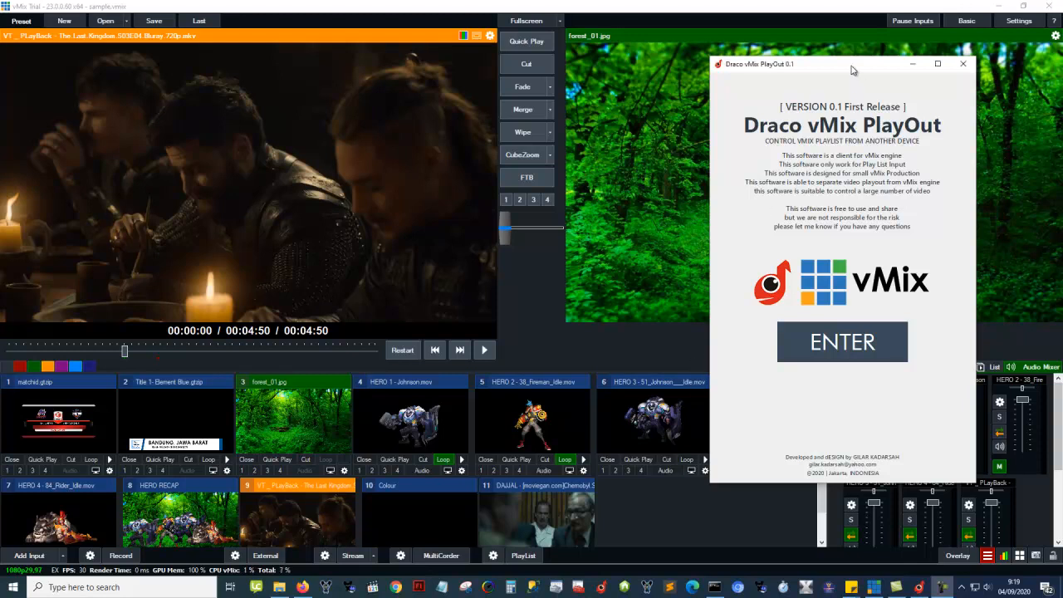
- Move the Draco vMix PlayOut welcome window slightly left, beside vMix
left_click_drag(842, 63, 797, 51)
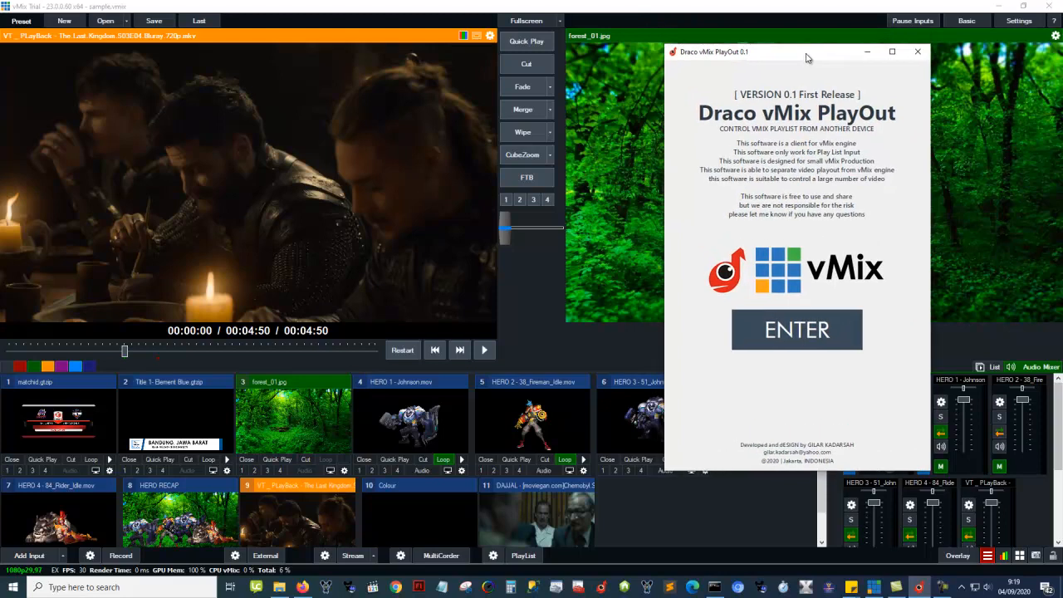
mouse_move(856, 233)
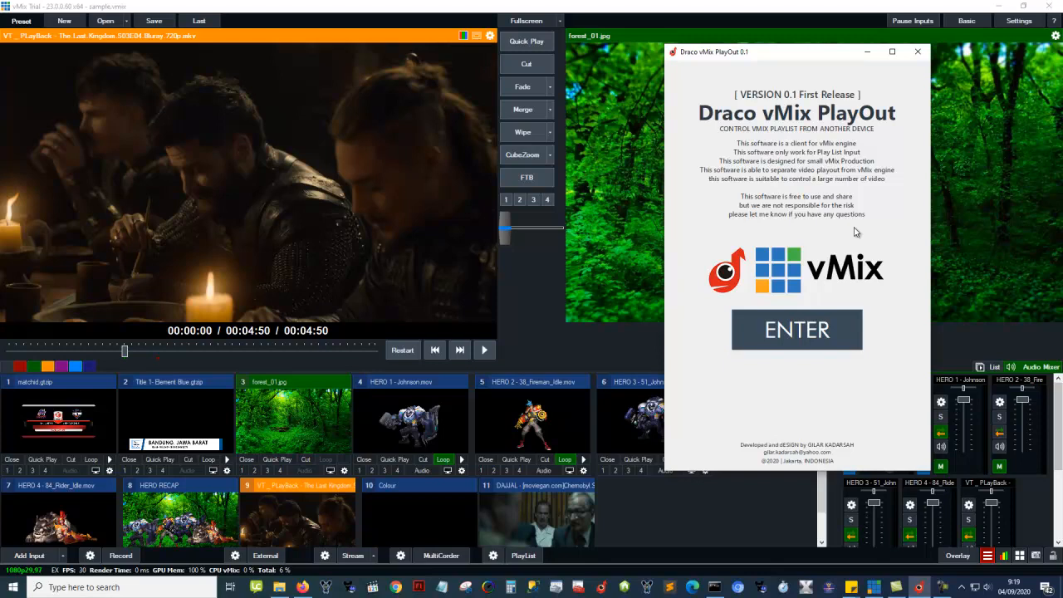
mouse_move(768, 62)
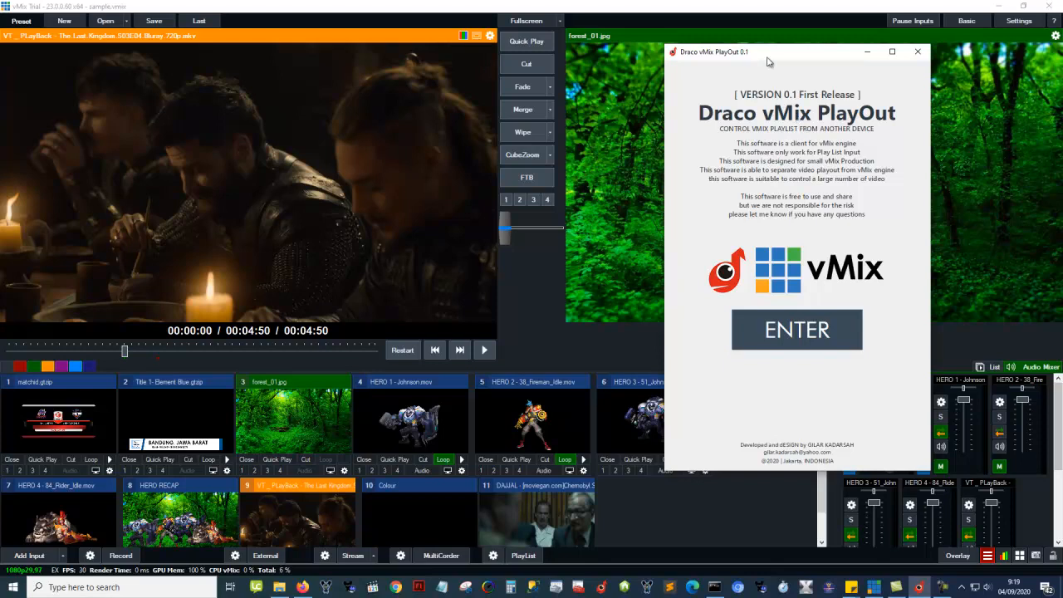
mouse_move(755, 60)
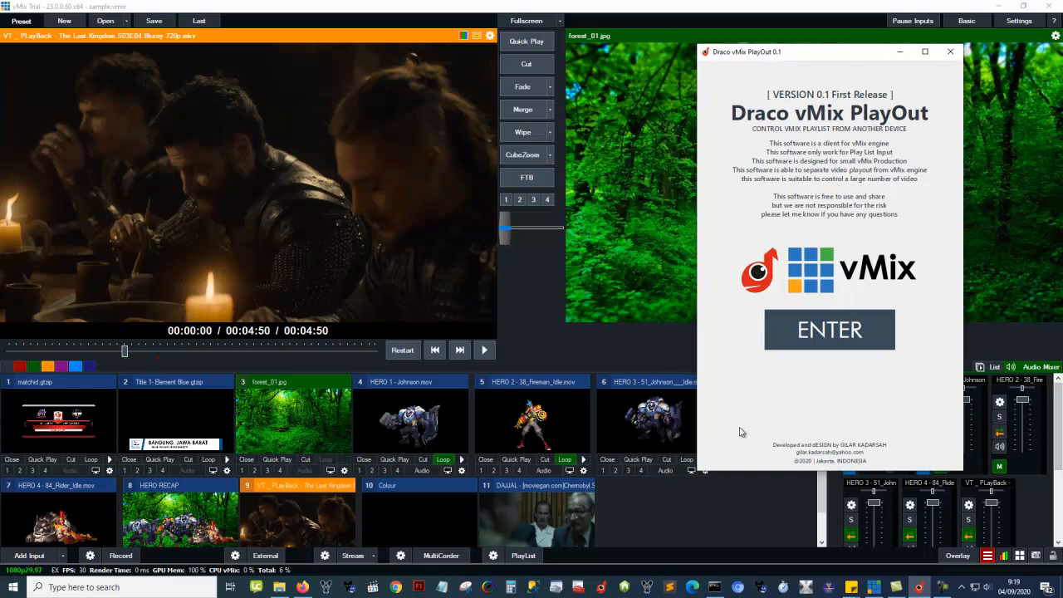
mouse_move(722, 359)
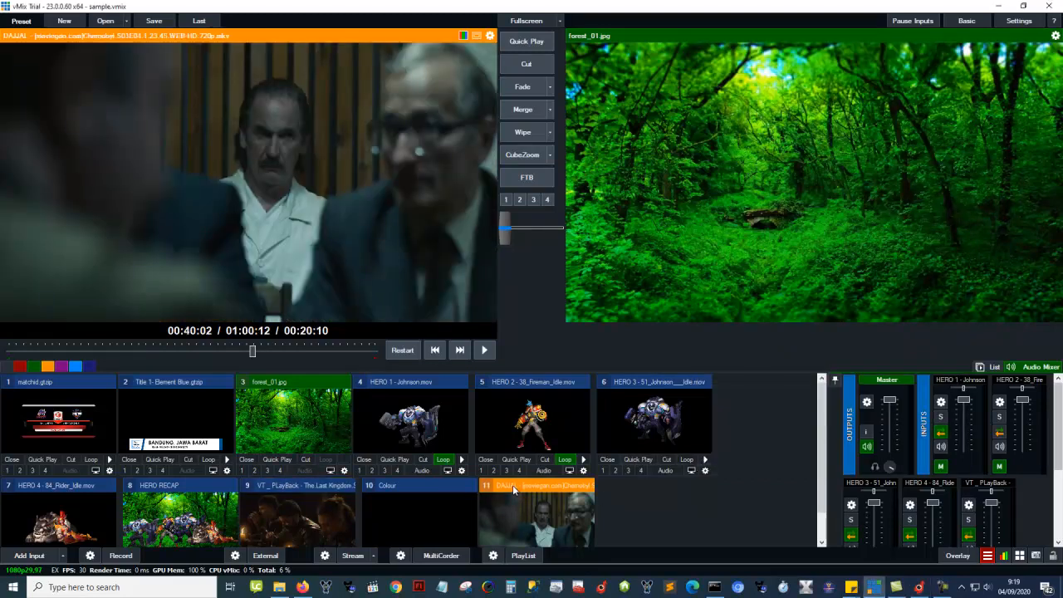
- Show input 11 DAJJAL's five Chernobyl episodes in vMix's List panel
left_click(979, 366)
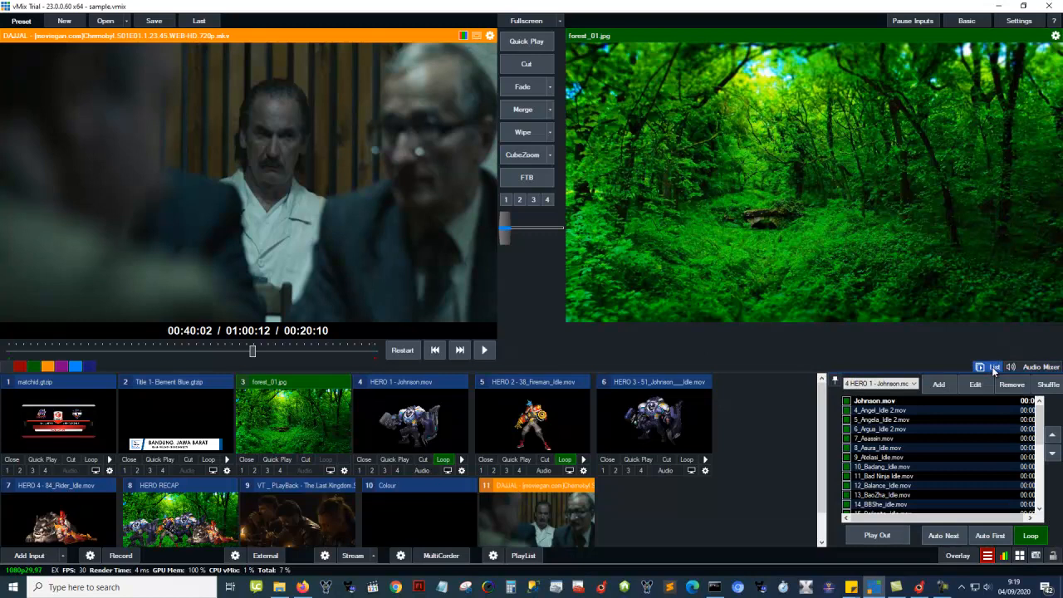
left_click(913, 429)
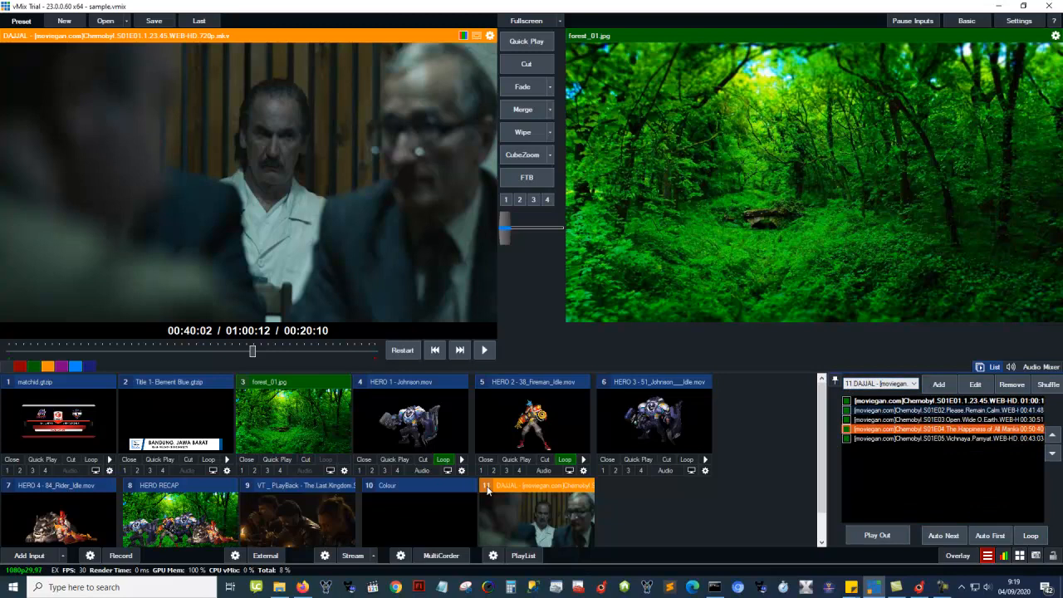
left_click(942, 400)
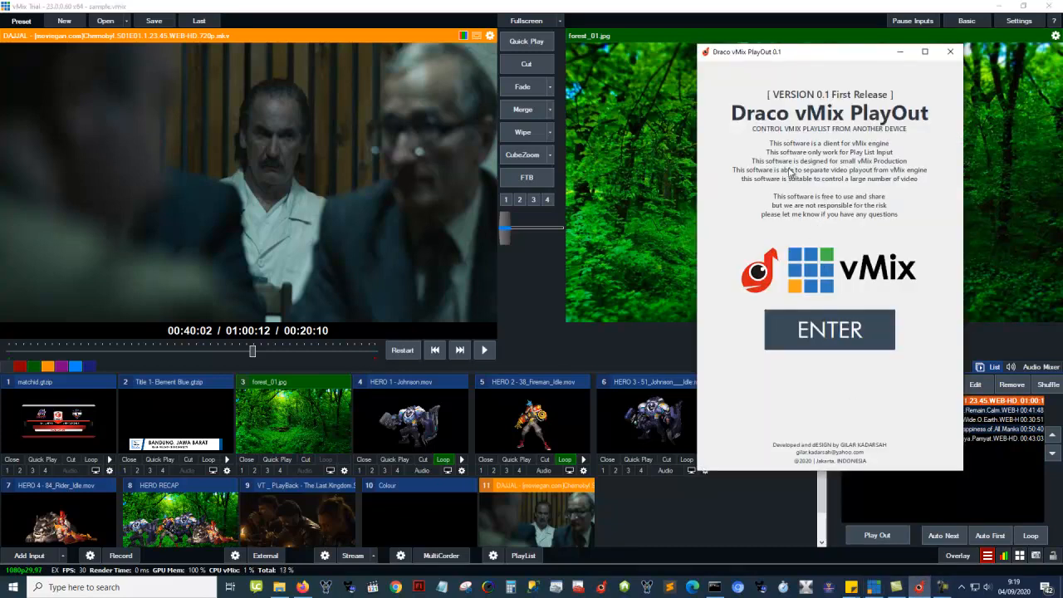
mouse_move(900, 128)
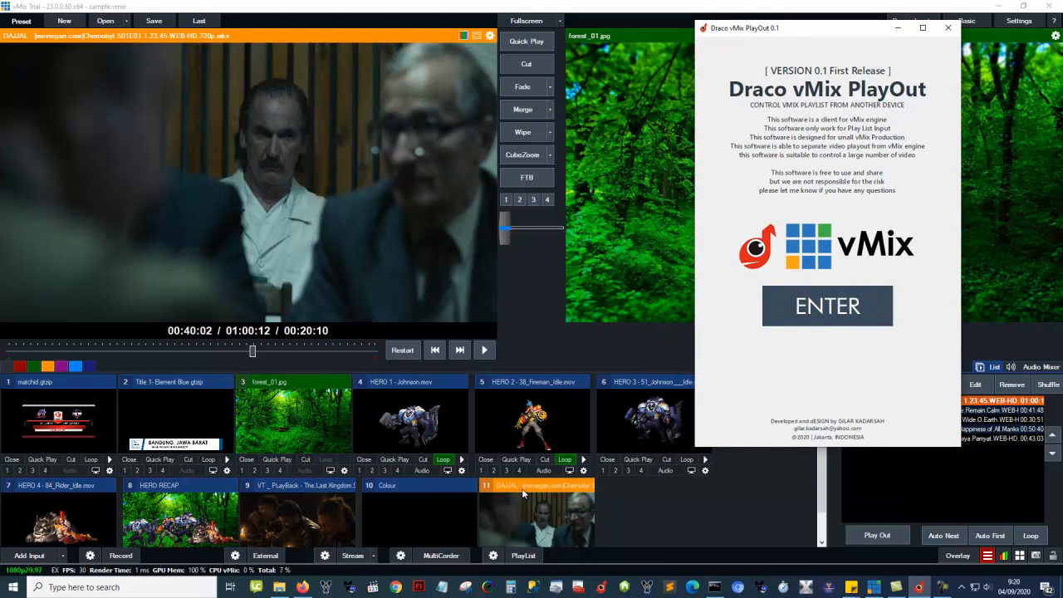
mouse_move(850, 279)
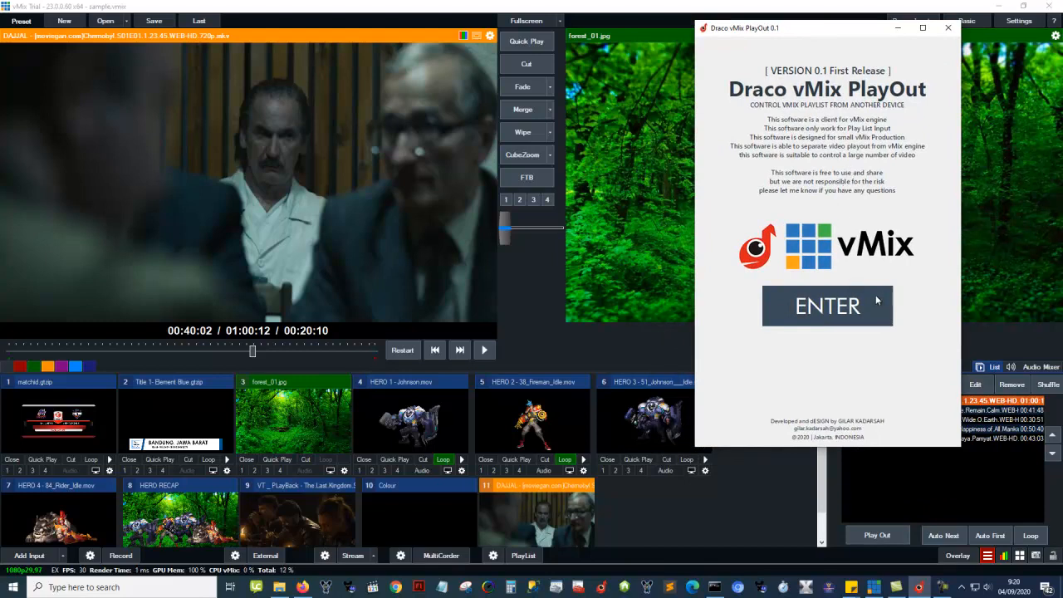
- Enter the main playout window and select the localhost host address
left_click(827, 305)
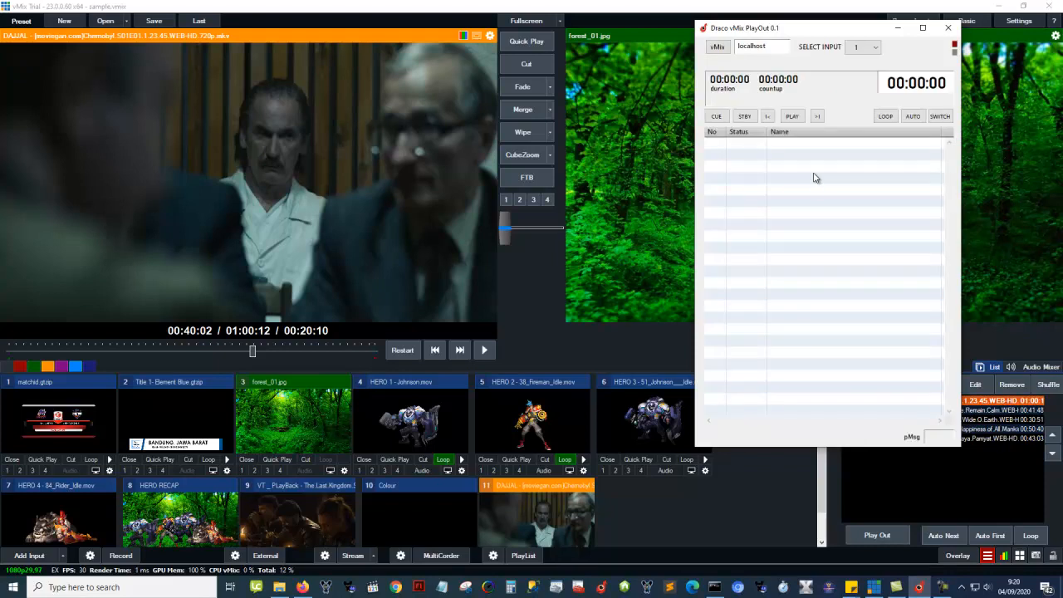
mouse_move(776, 44)
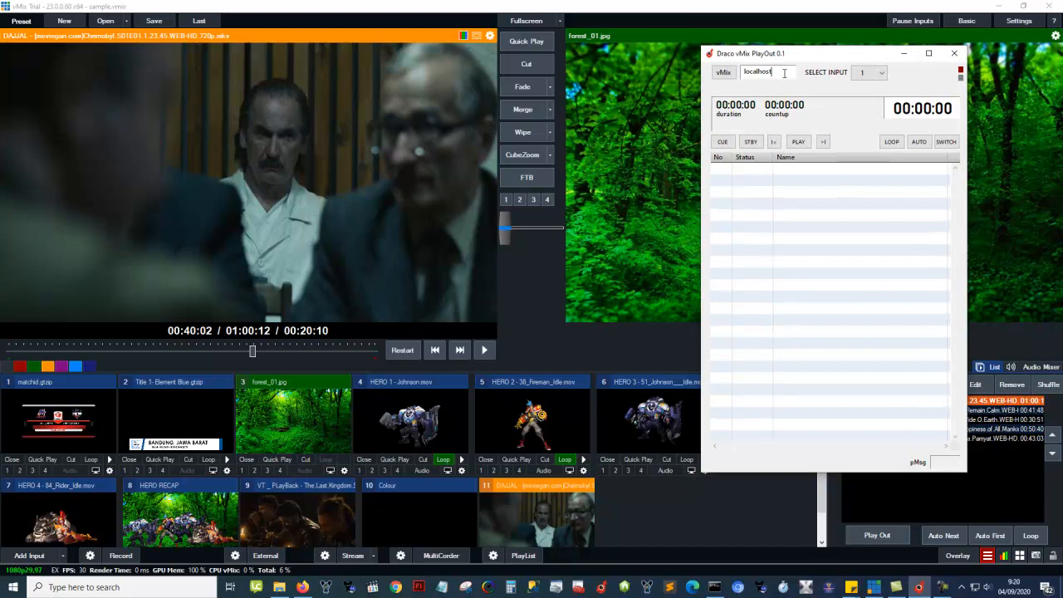
triple_click(756, 72)
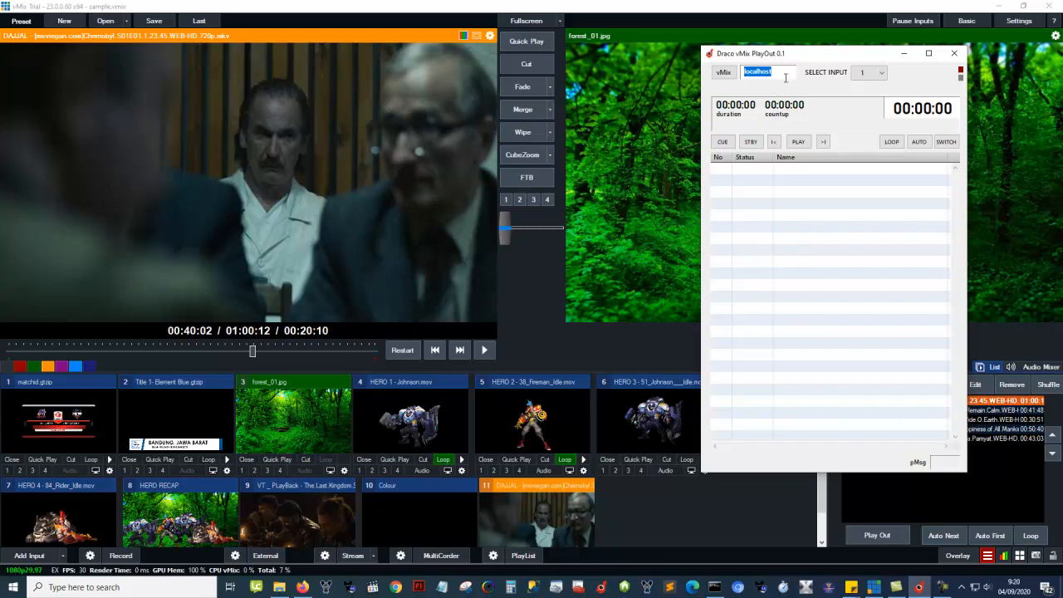
mouse_move(782, 58)
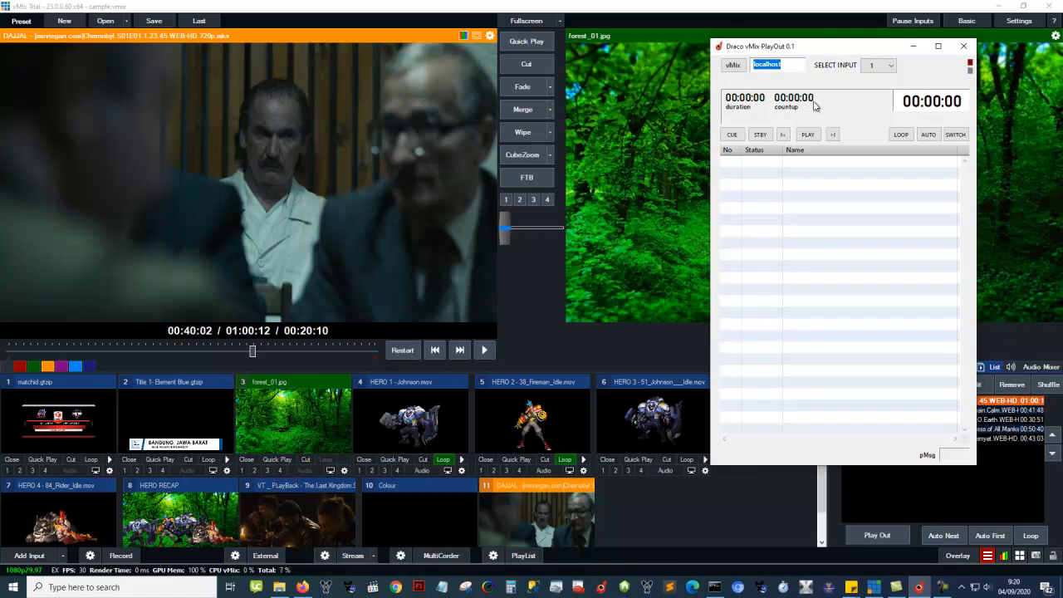
mouse_move(803, 91)
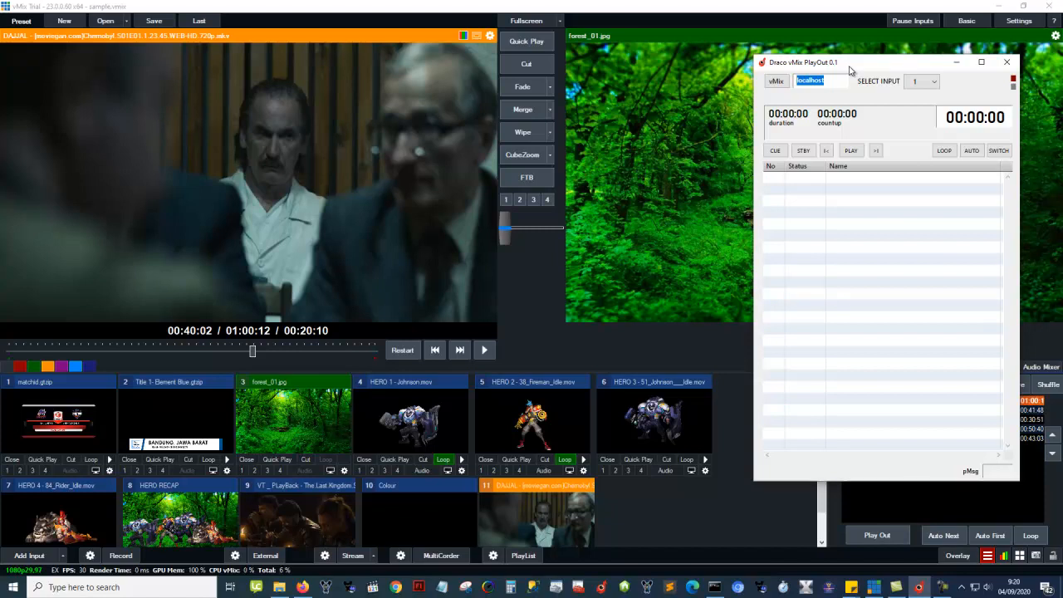
mouse_move(423, 104)
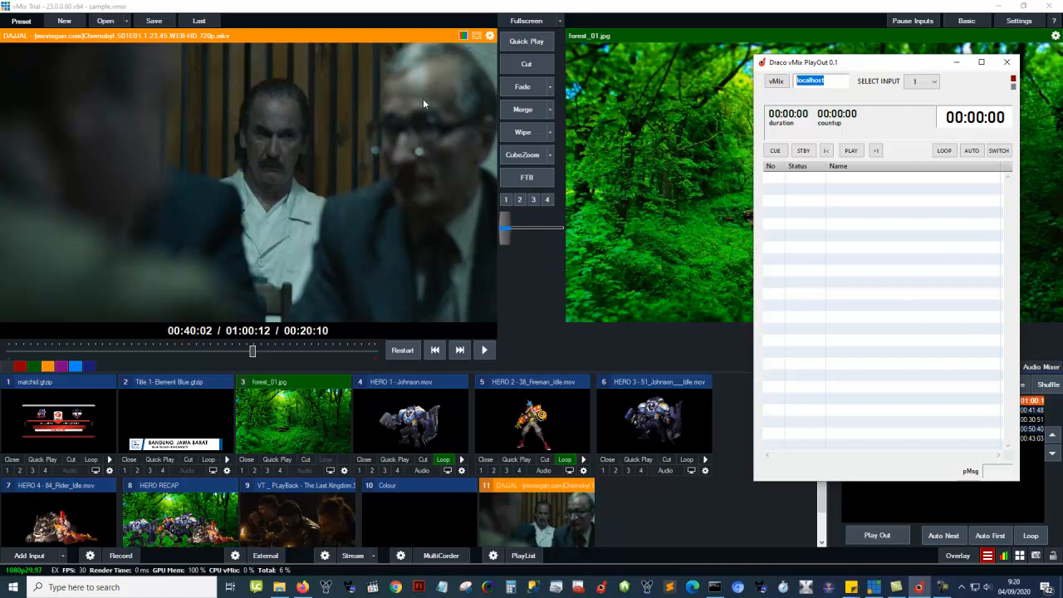
mouse_move(882, 83)
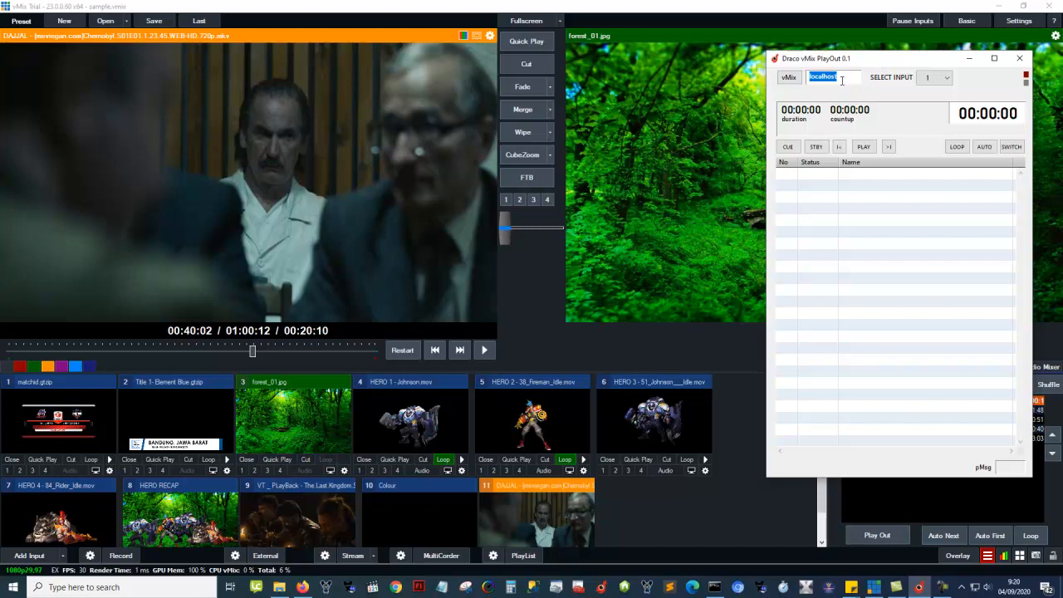
mouse_move(537, 338)
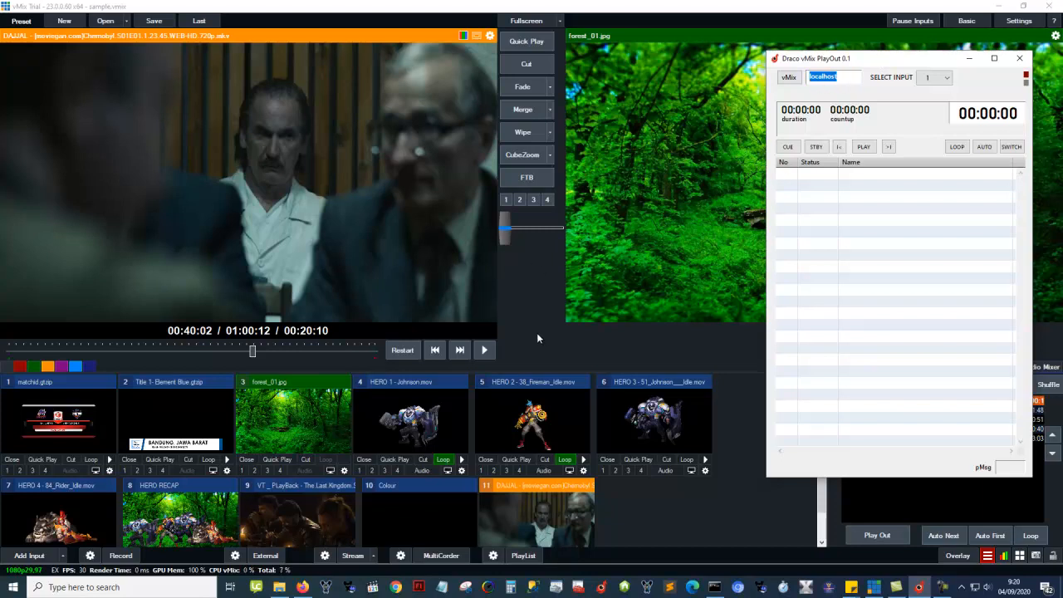
mouse_move(861, 65)
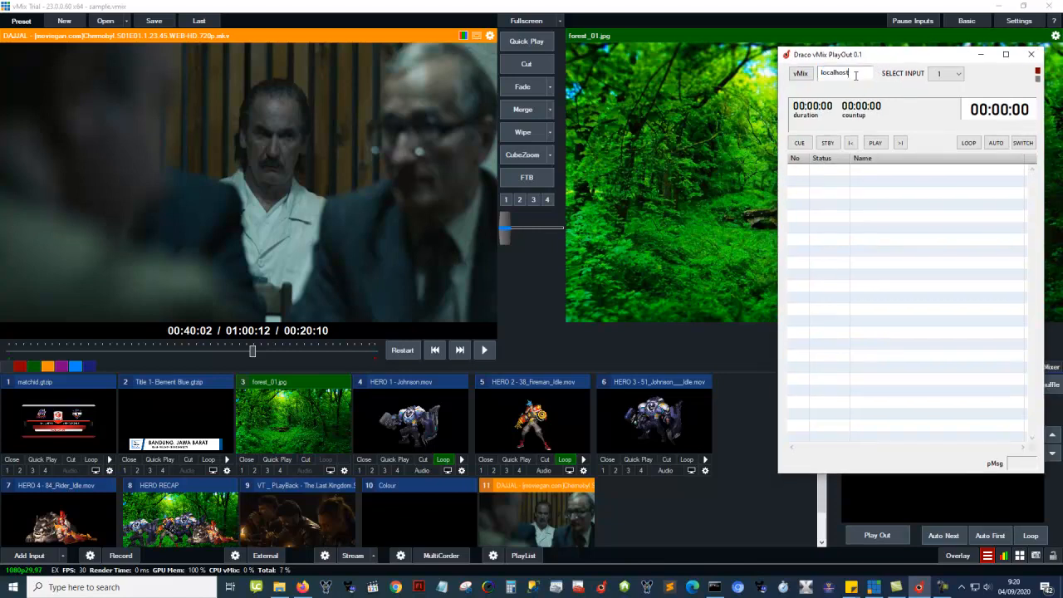
mouse_move(455, 334)
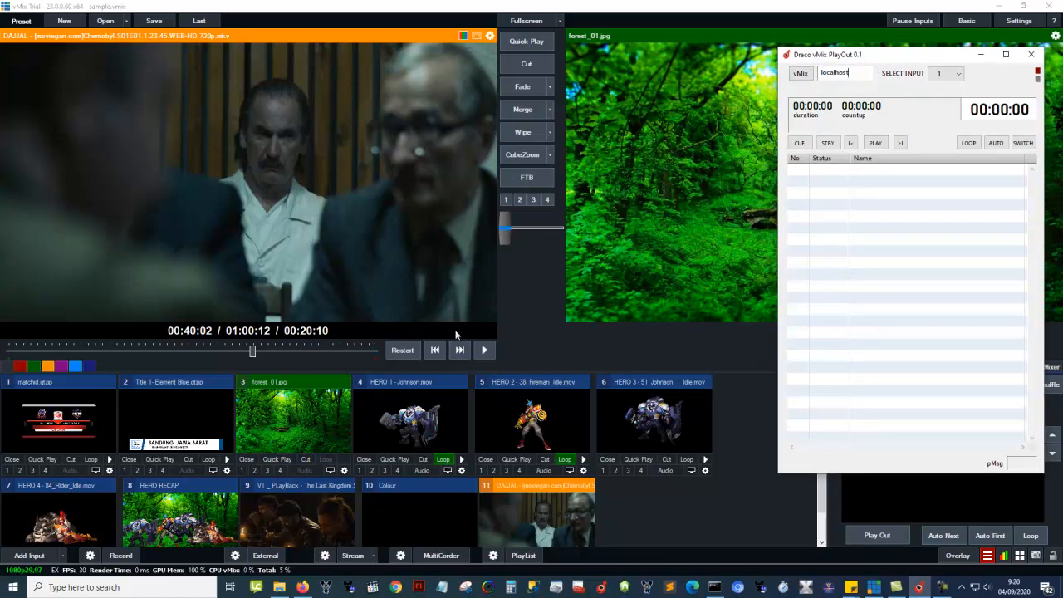
- Connect to vMix on localhost, detecting 11 inputs, and open the input chooser
left_click(838, 73)
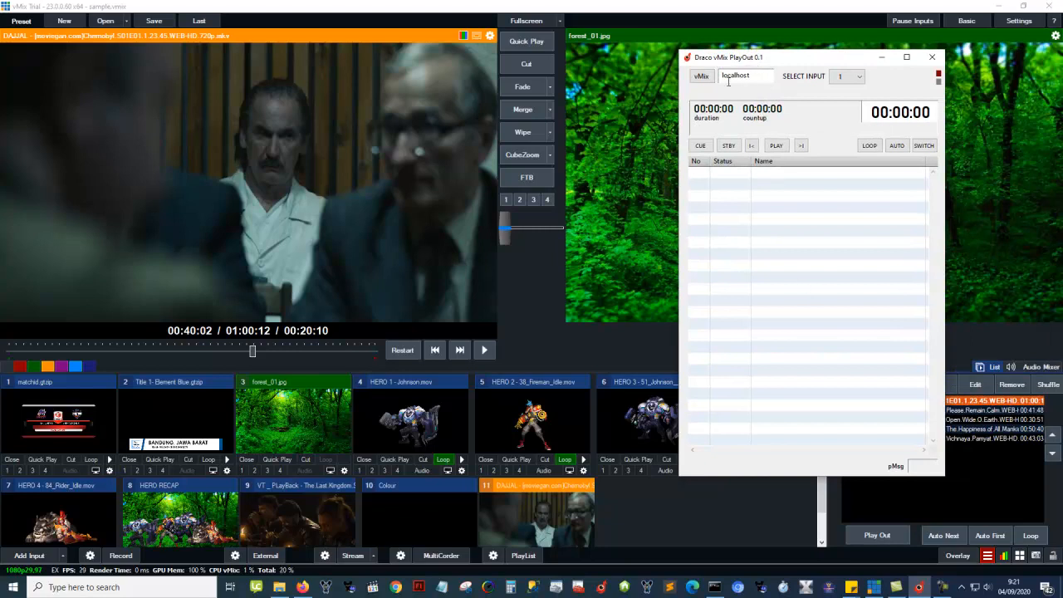
left_click(701, 76)
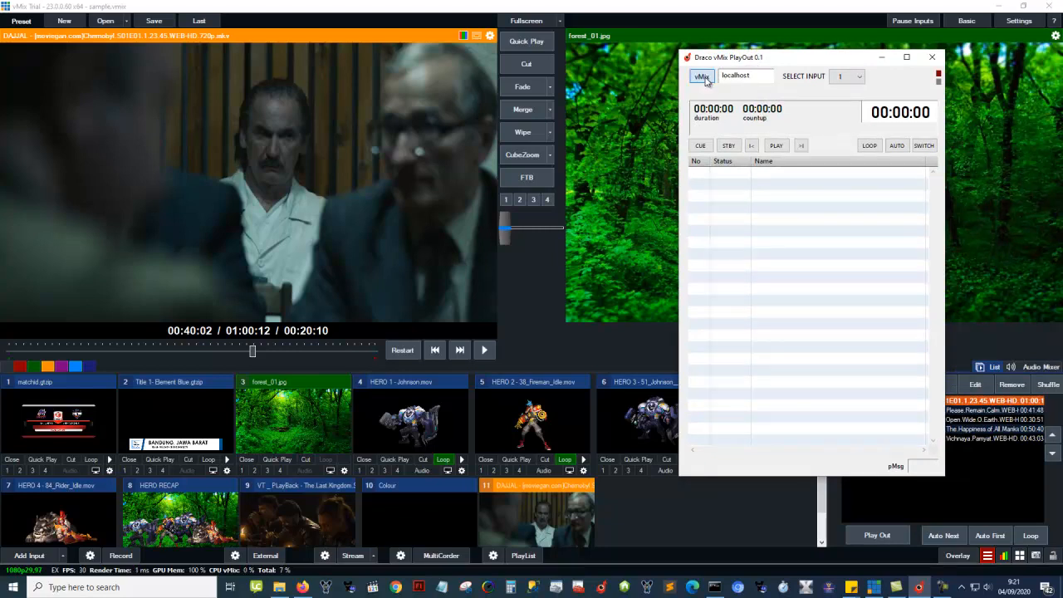
left_click(701, 76)
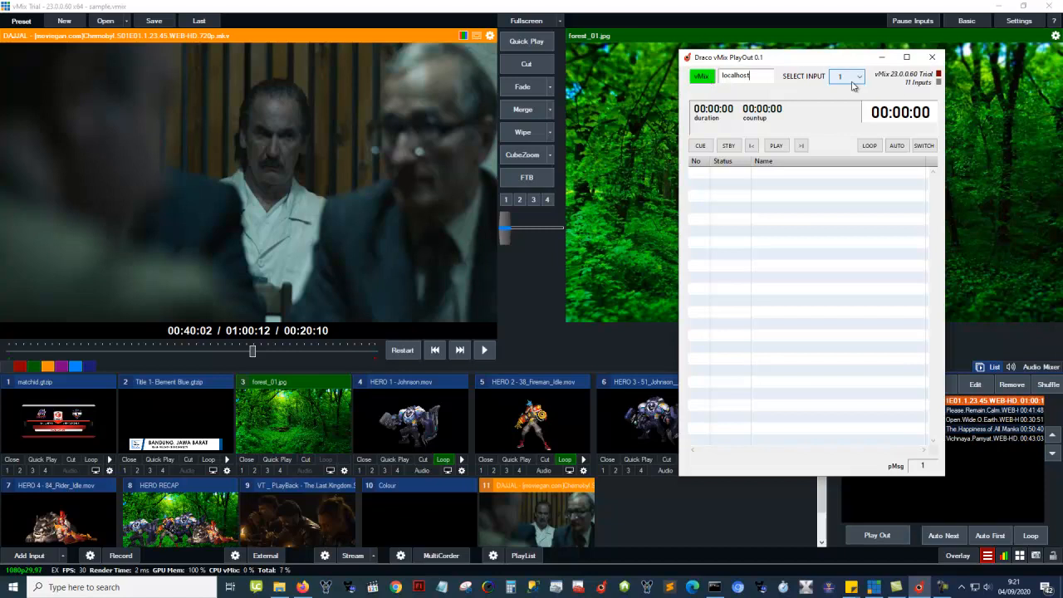
left_click(859, 76)
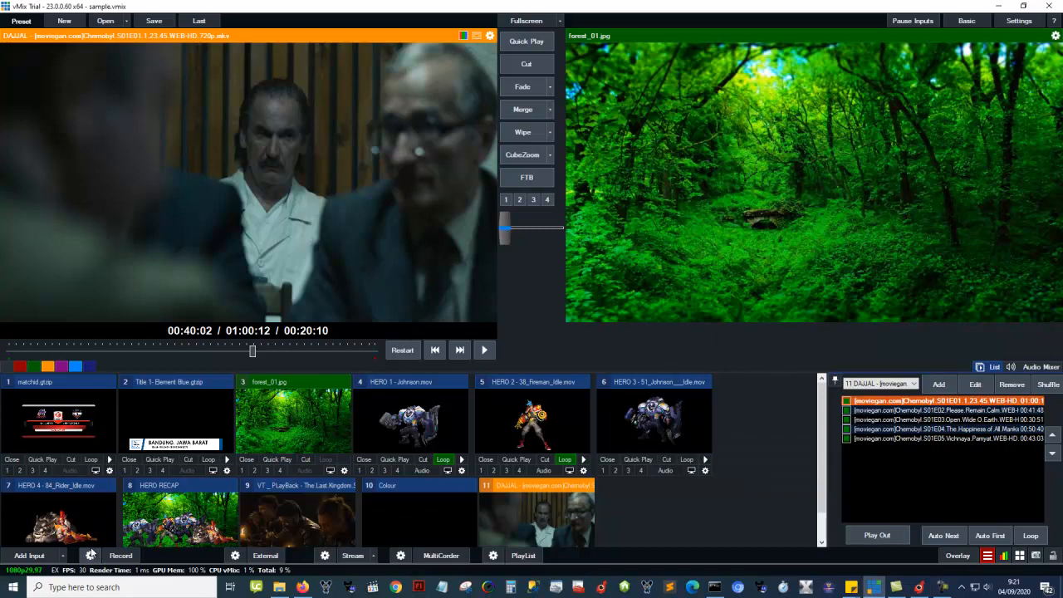
- Add an empty List input 12 in vMix and reconnect Draco to refresh inputs
left_click(33, 554)
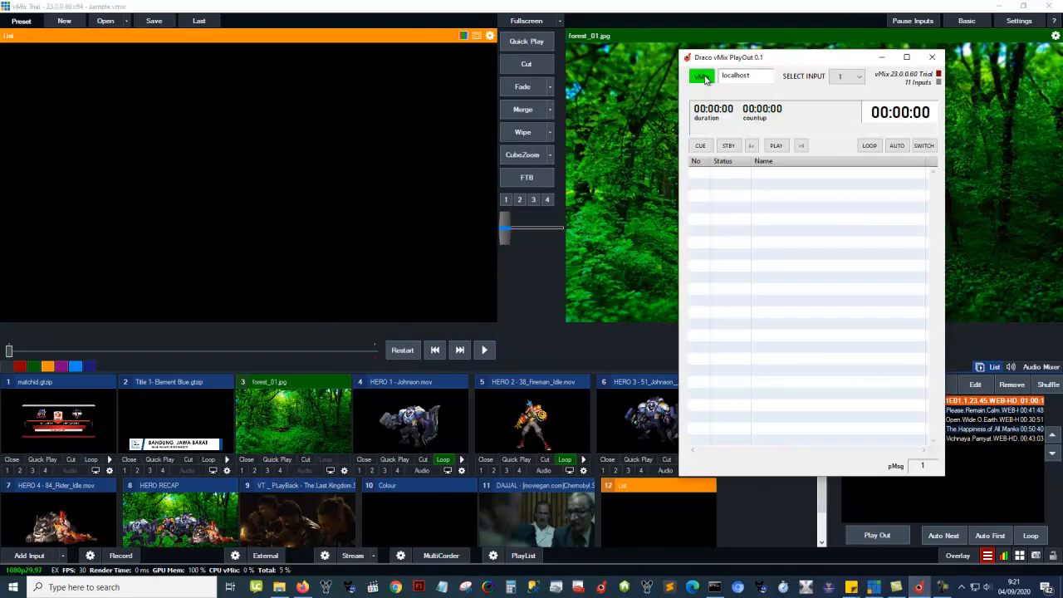
left_click(858, 76)
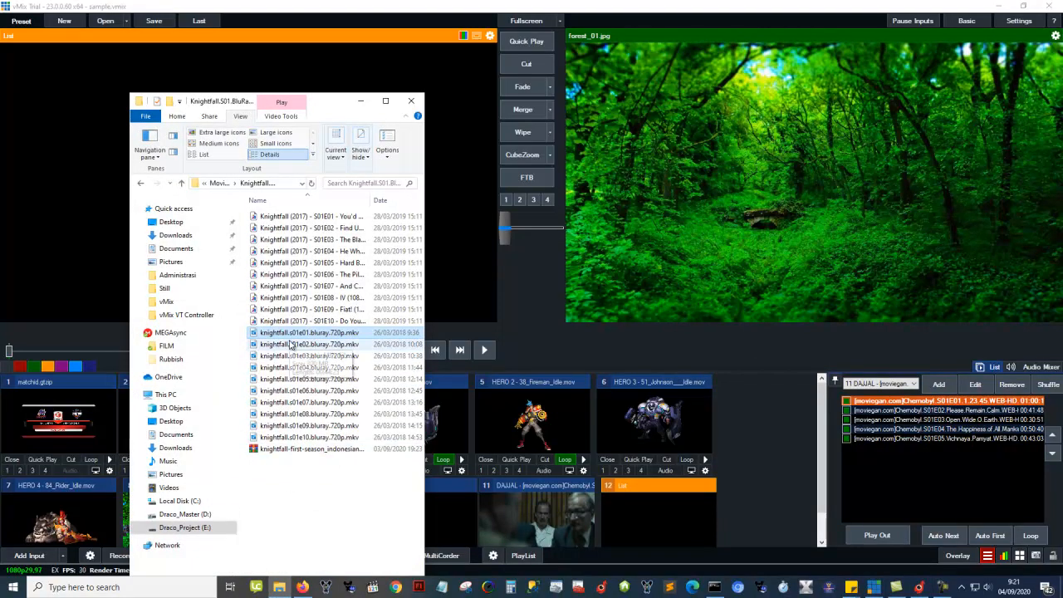
- Load Knightfall episodes s01e01–s01e10 into List input 12 and open its settings
left_click(307, 344)
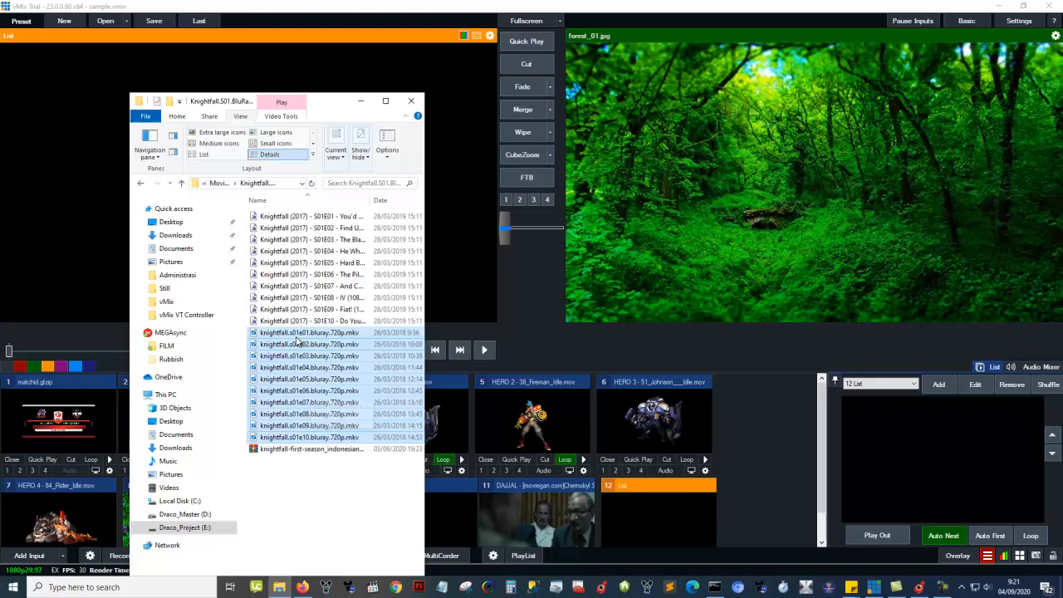
left_click(309, 332)
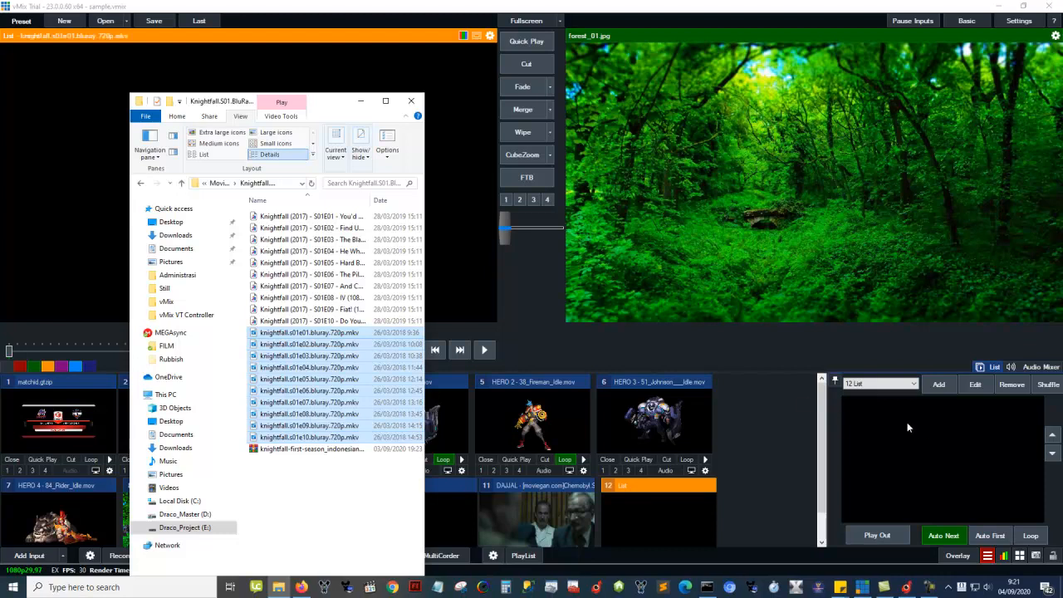
left_click(411, 101)
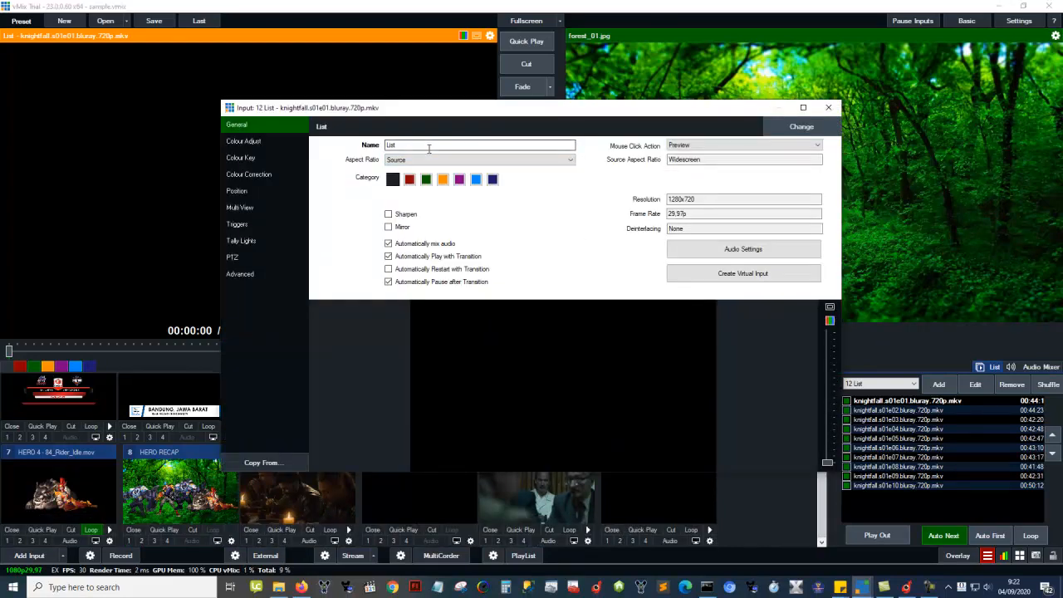
- Name List input 12 'FILM', confirm it in the playlist selector, and return to PlayOut
triple_click(479, 144)
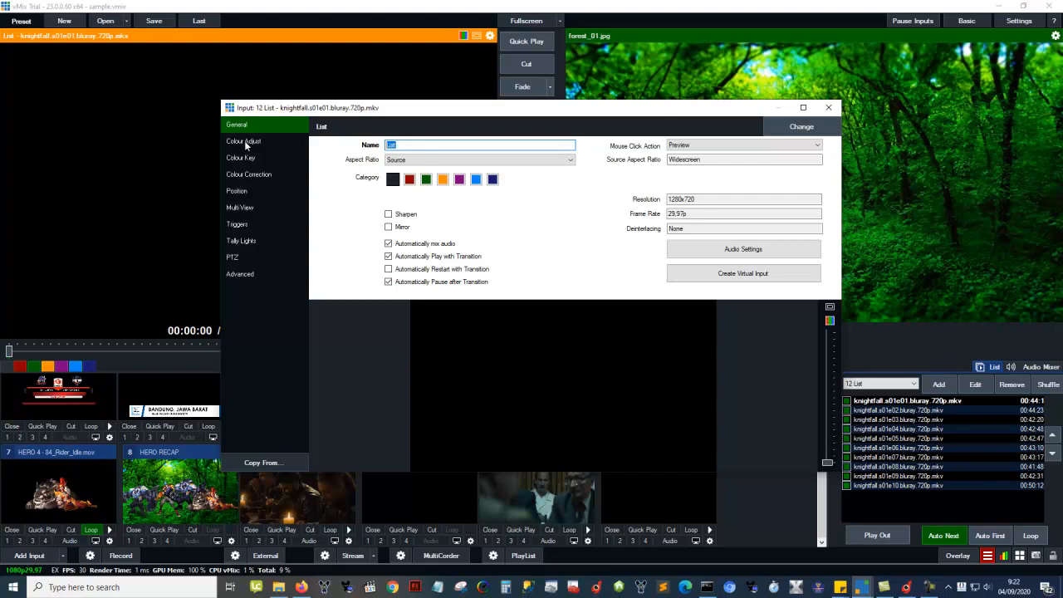
type("FILM")
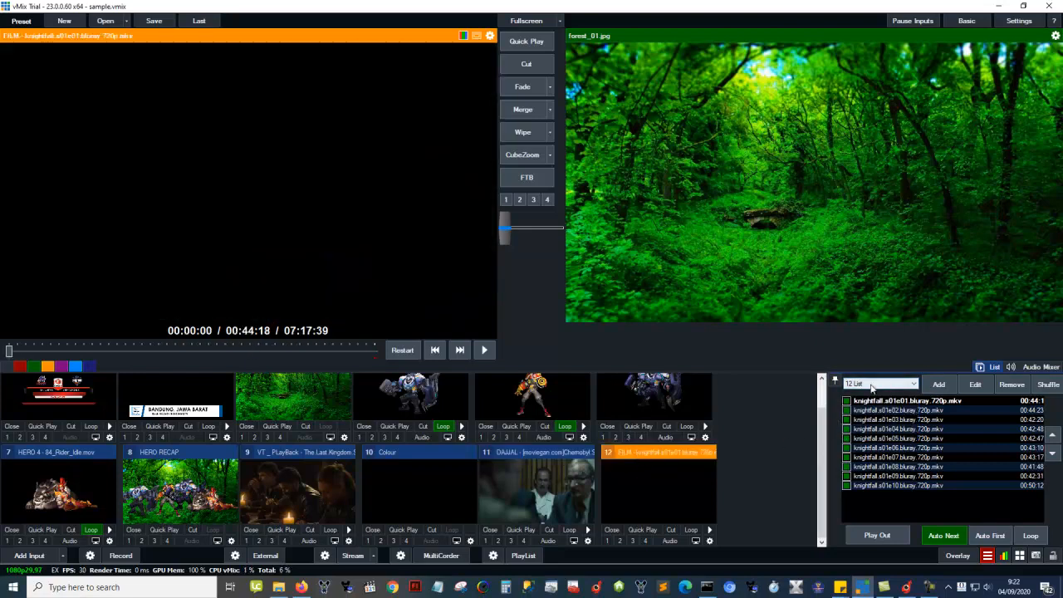
left_click(878, 384)
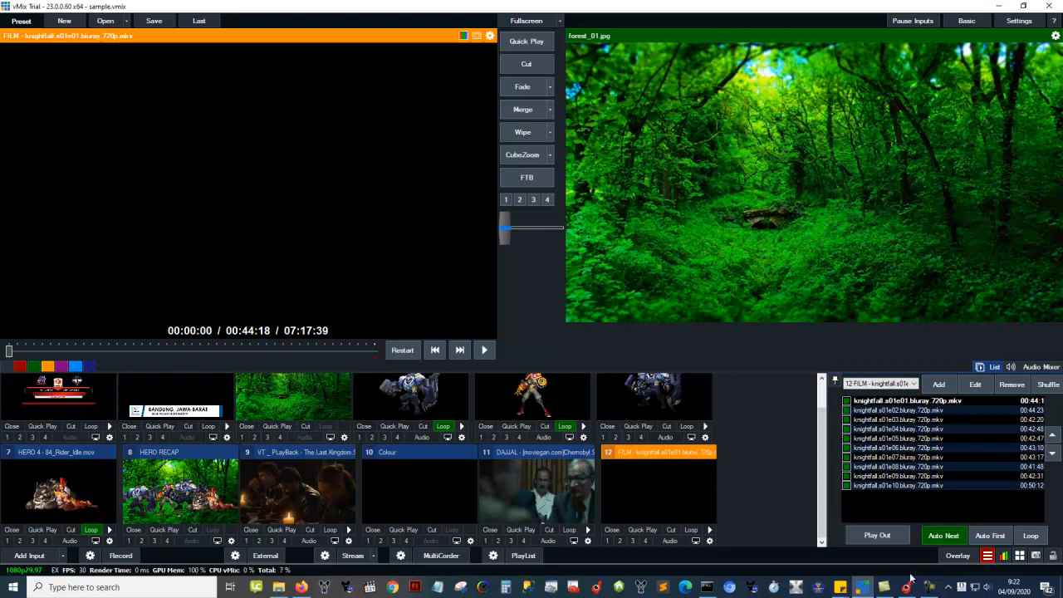
left_click(855, 76)
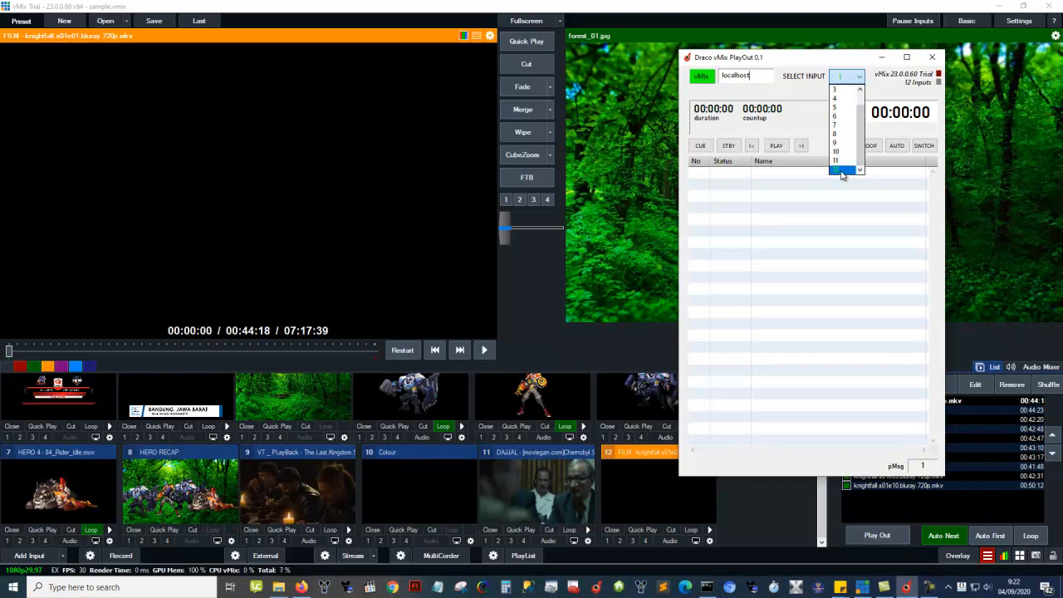
- Target input 12 FILM in Draco, select the second episode, and bring vMix forward
left_click(838, 171)
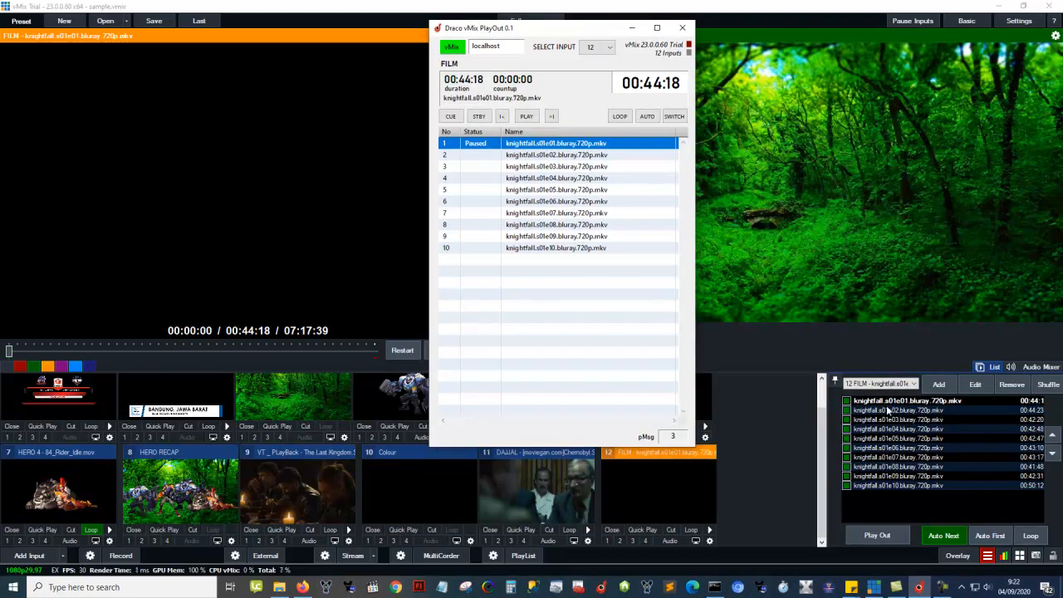
left_click(555, 154)
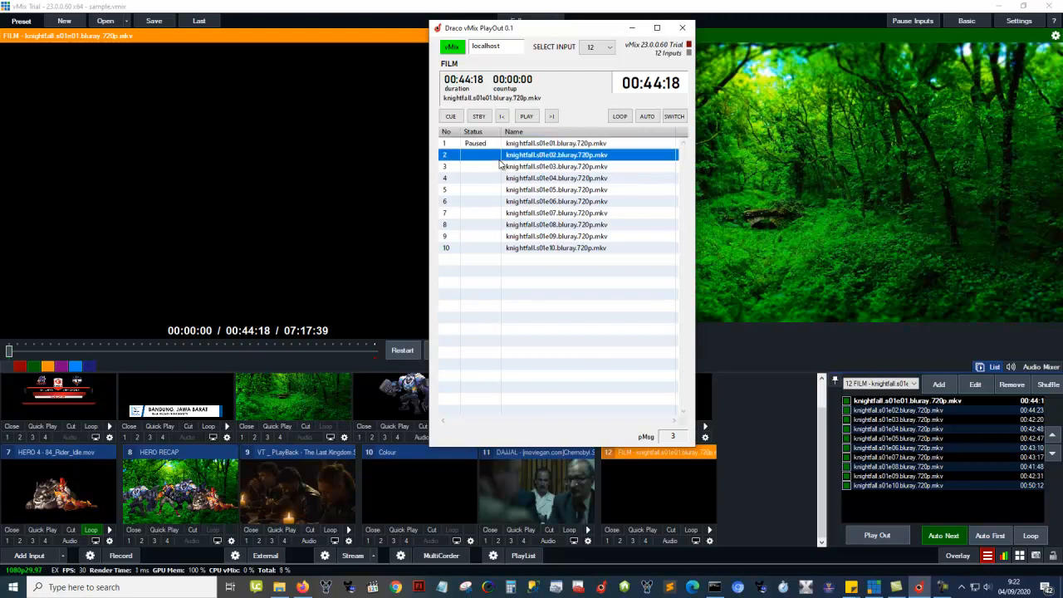
left_click(682, 28)
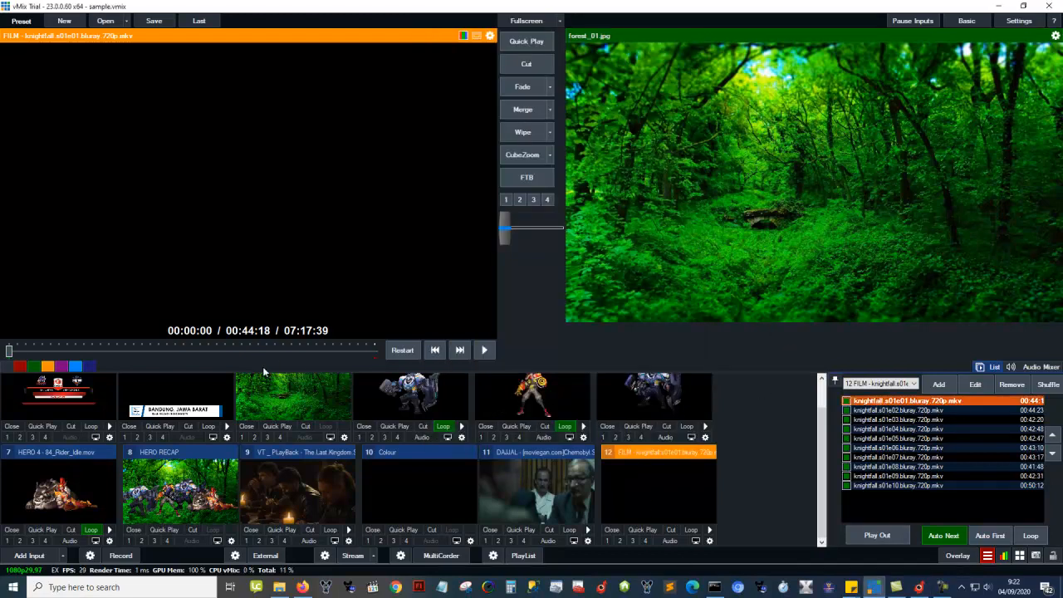
- Jump FILM preview to episode s01e02 and nudge the PlayOut window right
right_click(62, 348)
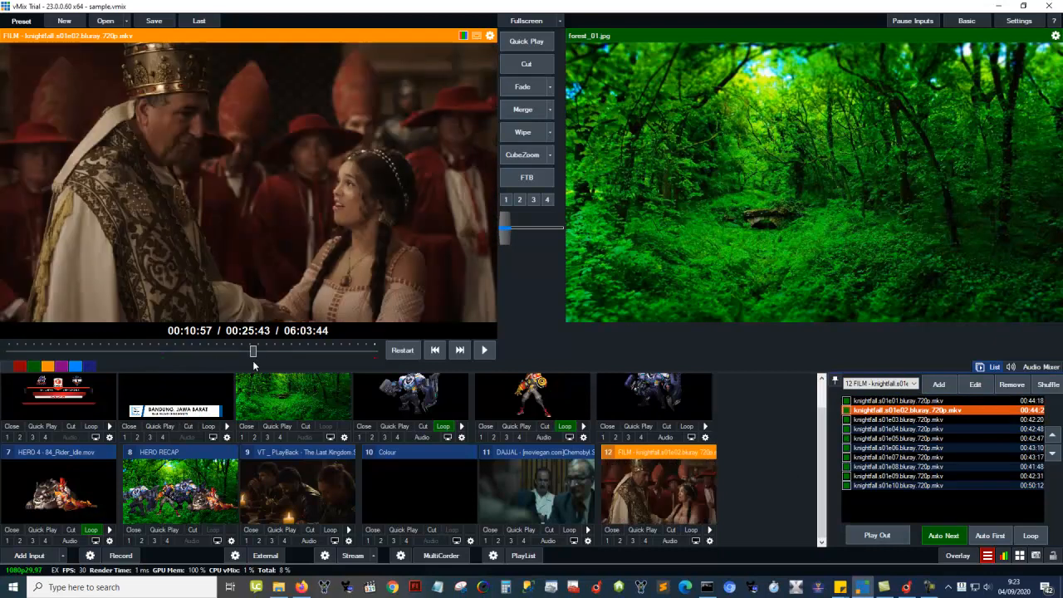
right_click(253, 350)
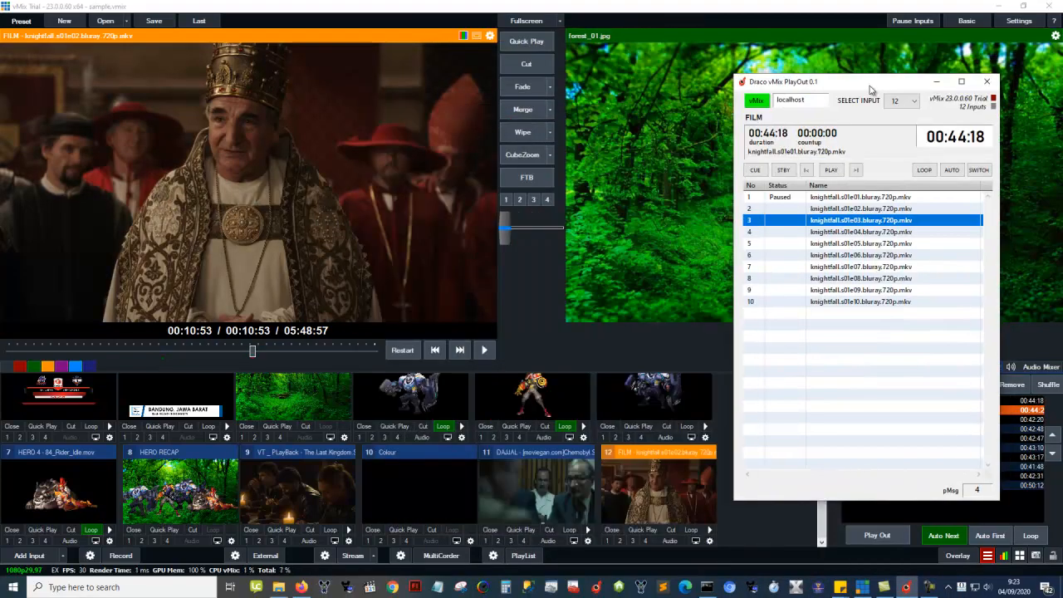
left_click_drag(868, 82, 886, 76)
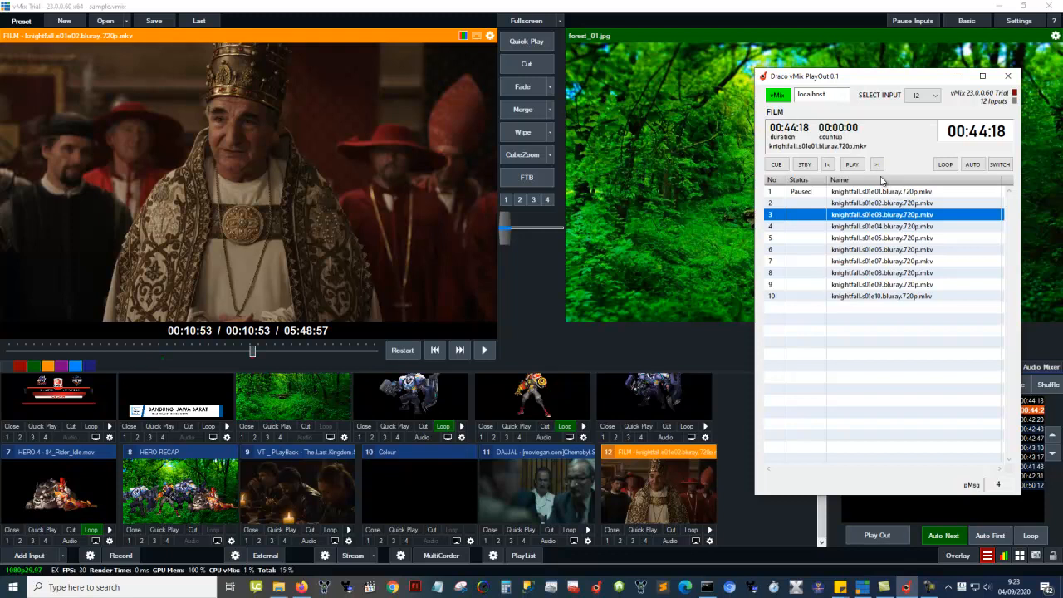
- Cue episode one, then cue s01e04 paused at 00:00 in vMix's FILM preview
left_click(775, 163)
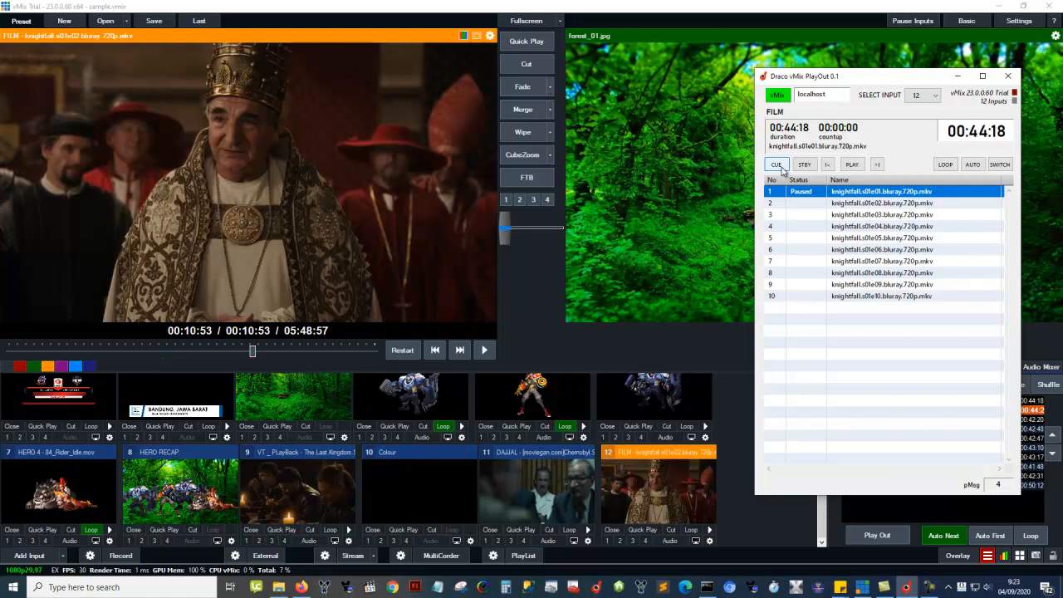
left_click(880, 226)
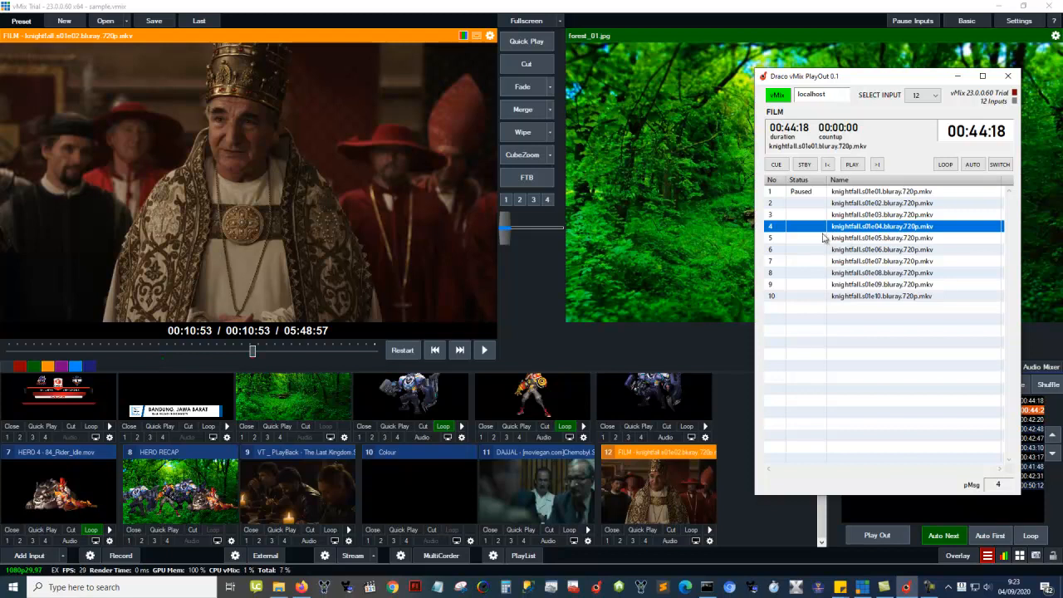
mouse_move(924, 237)
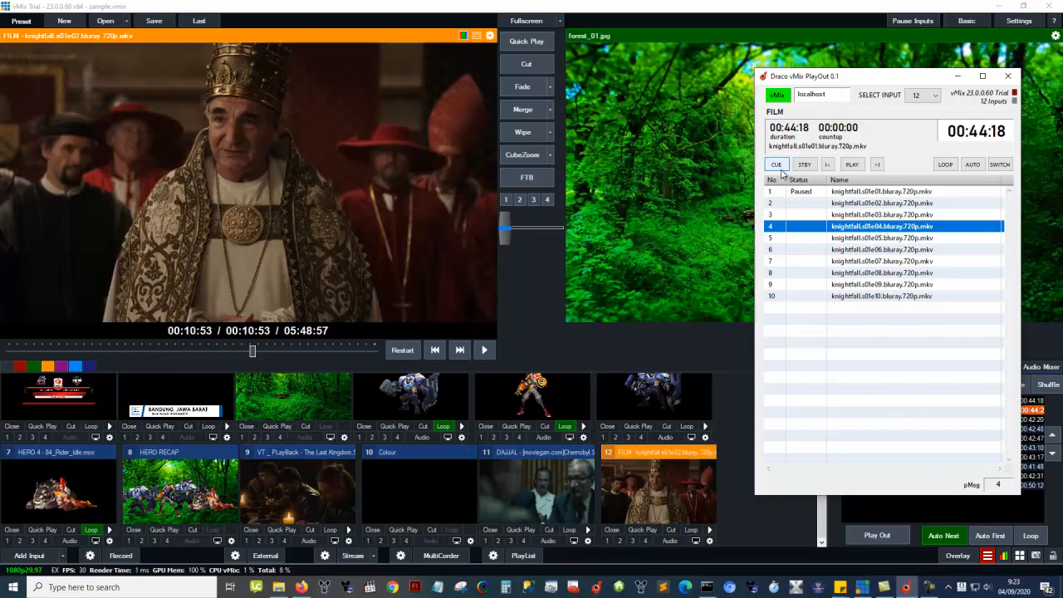
left_click(774, 163)
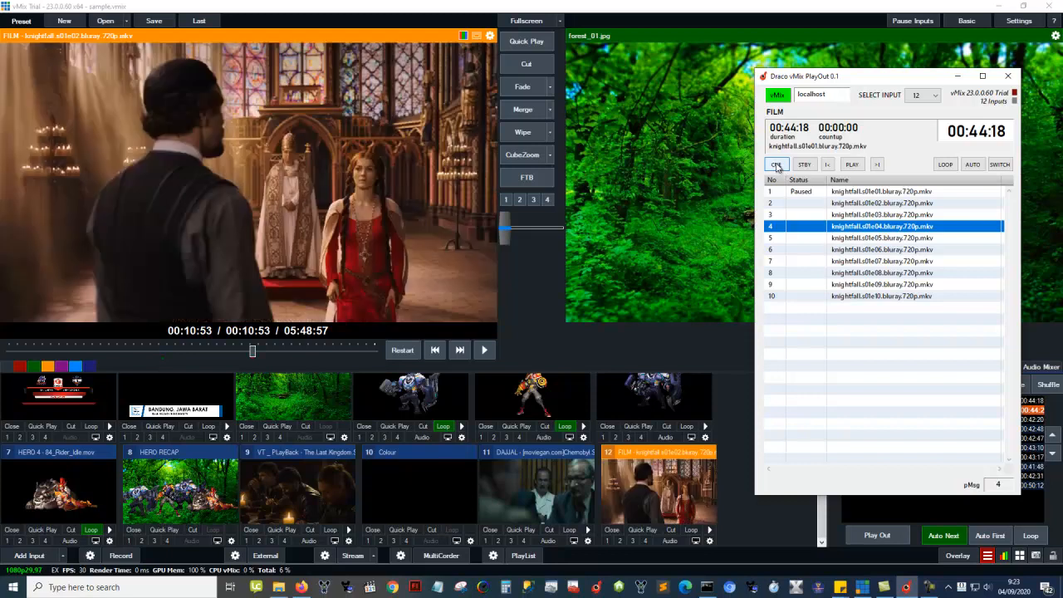
left_click(776, 164)
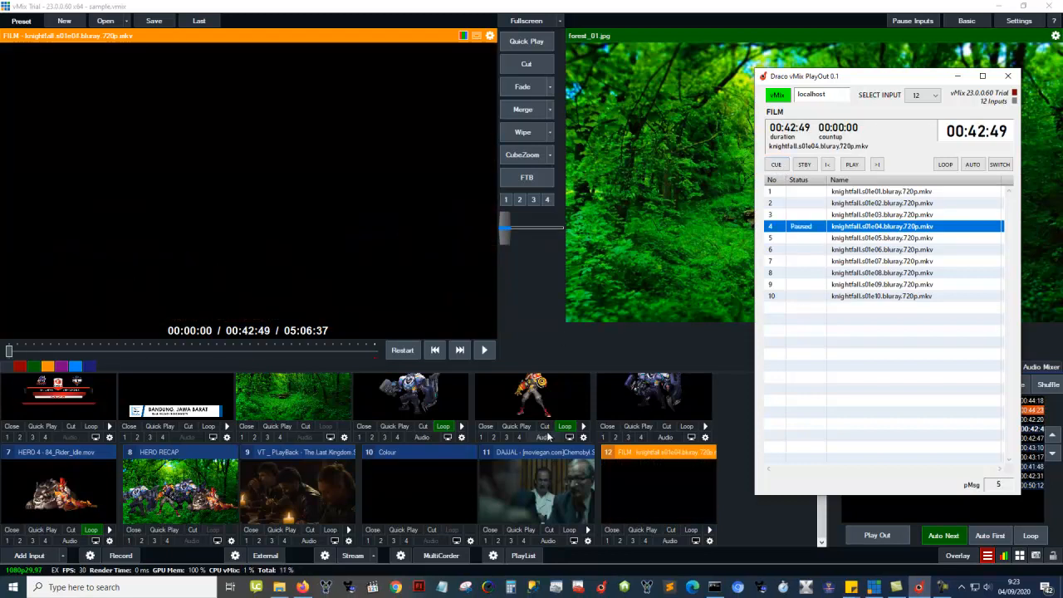
mouse_move(670, 471)
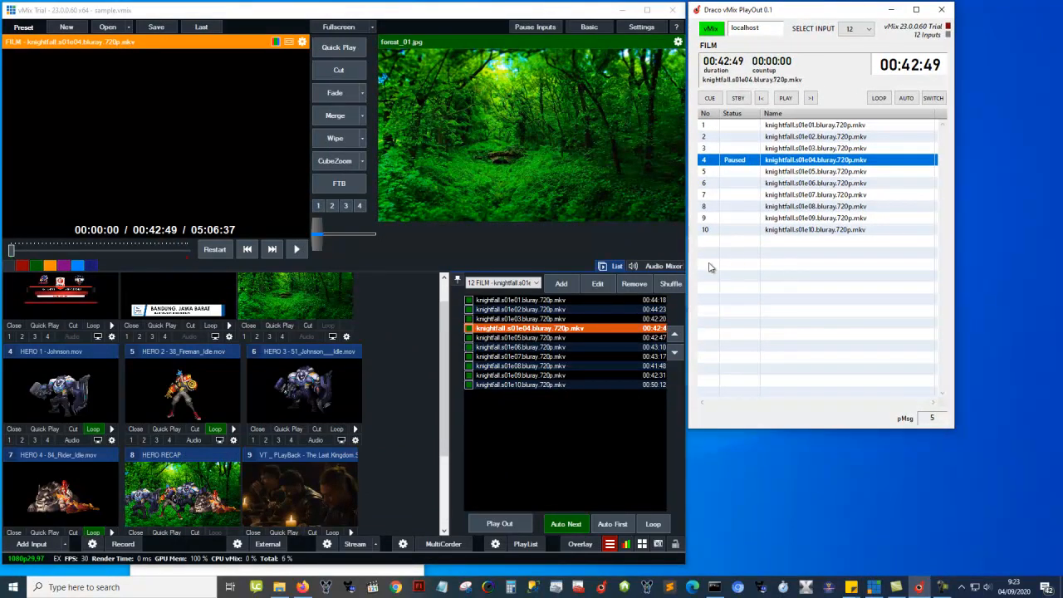
mouse_move(789, 110)
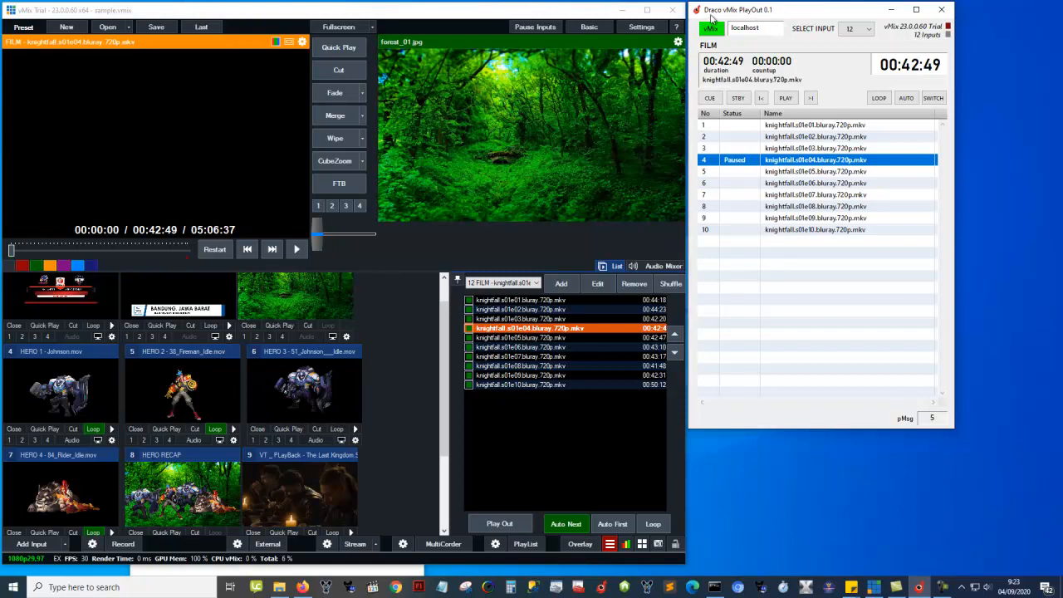
mouse_move(788, 152)
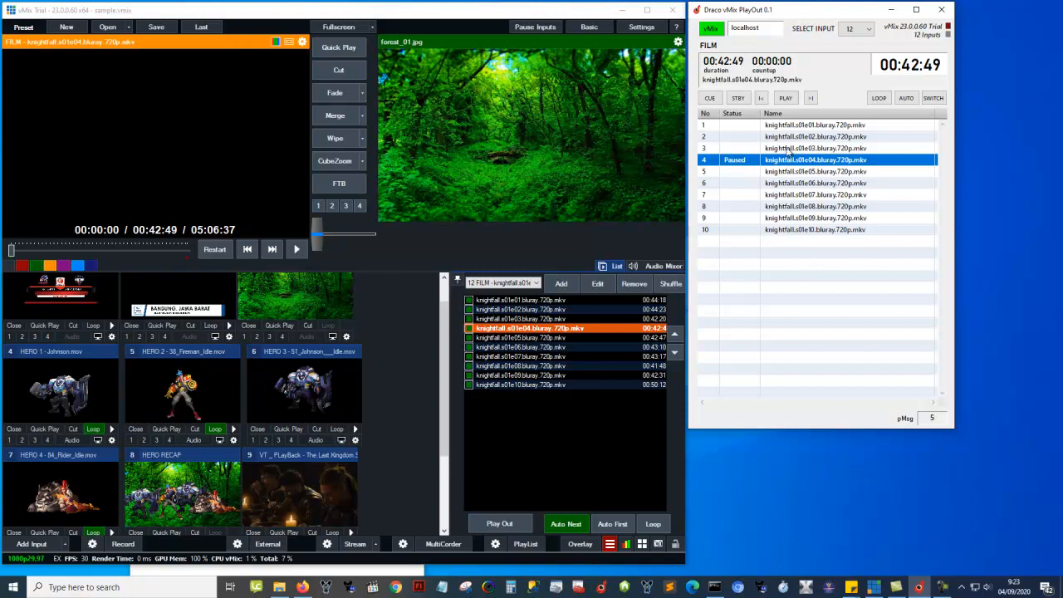
- Cue episode s01e02, then select row 1 and cue s01e01 into vMix preview, paused at 00:00
left_click(814, 136)
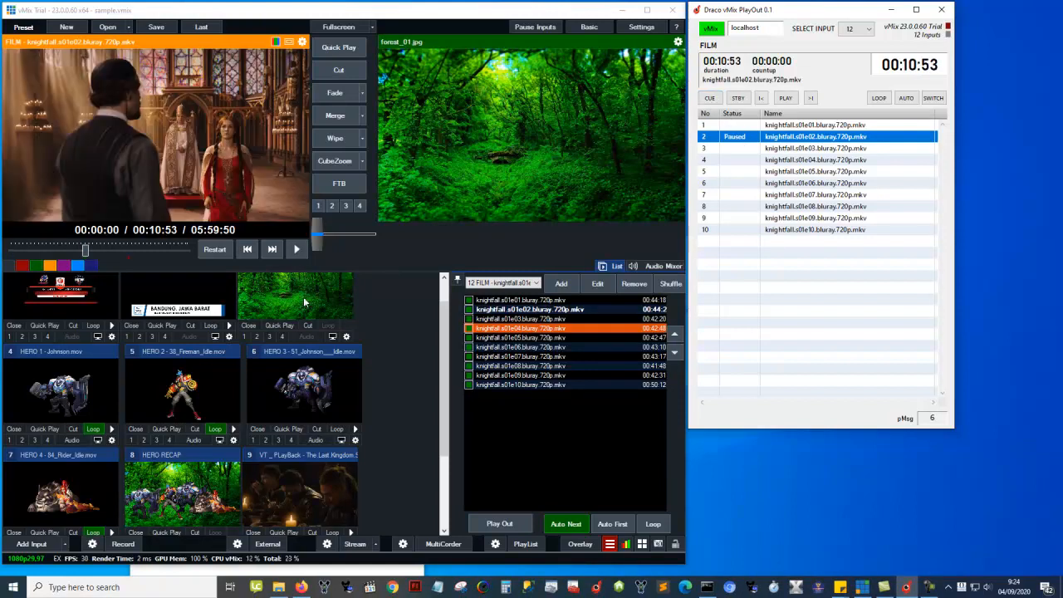
mouse_move(776, 154)
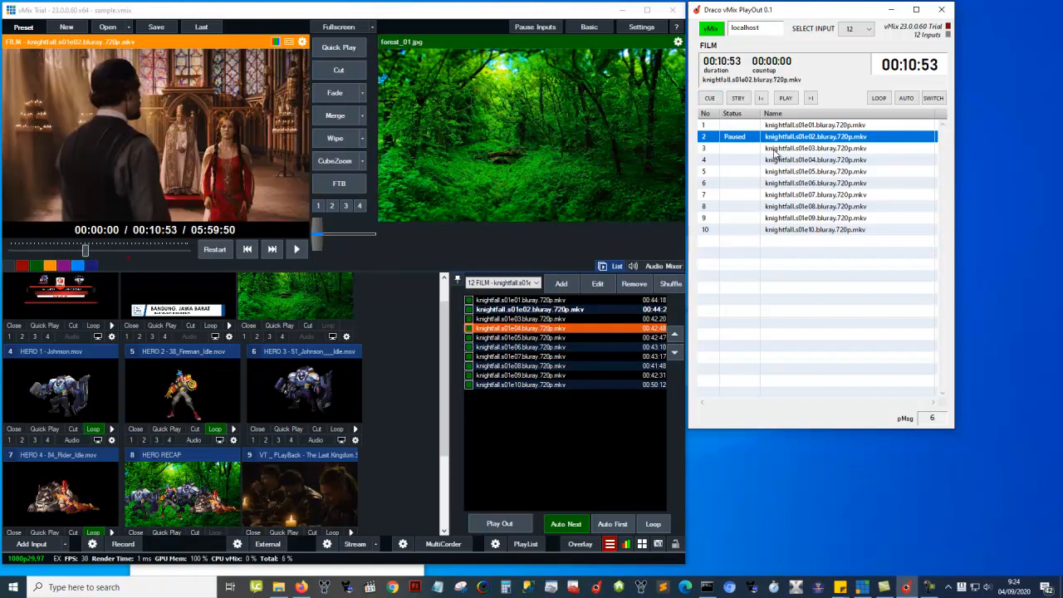
left_click(814, 125)
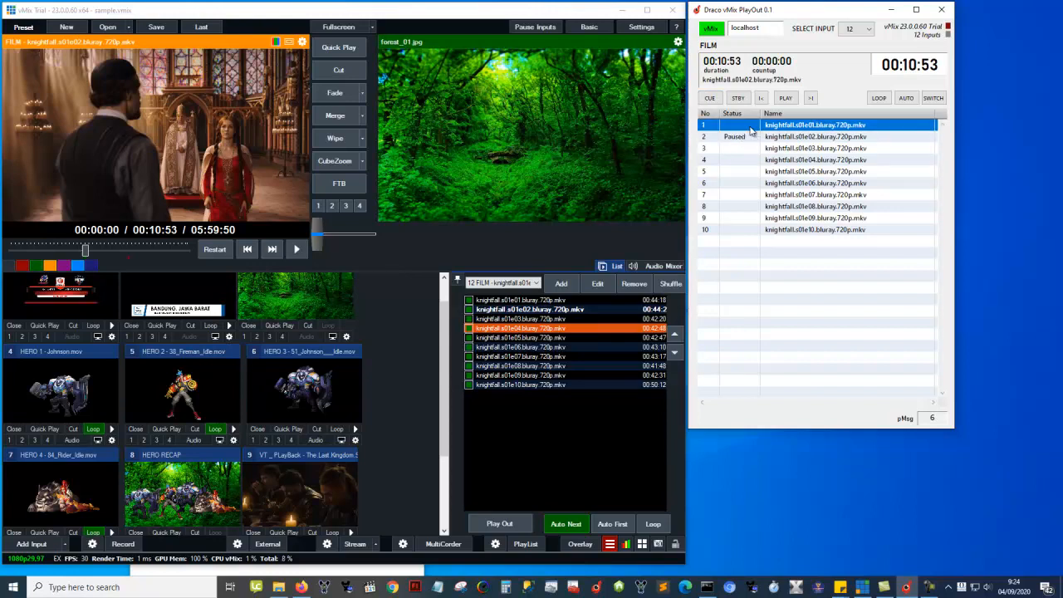
left_click(709, 98)
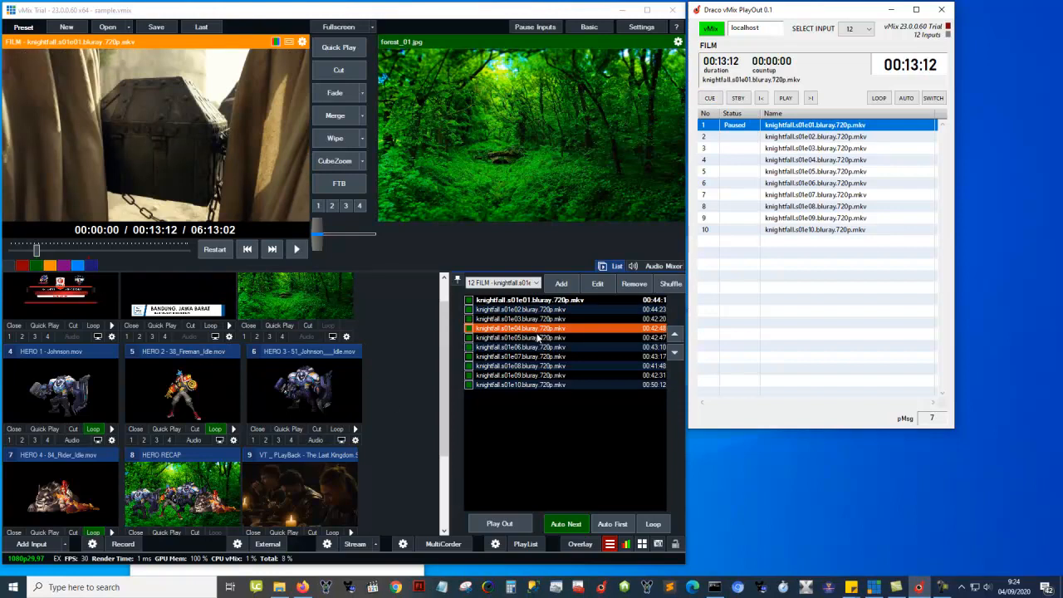
- Preview HERO RECAP, HERO 2 Fireman, FILM and Chernobyl inputs, keeping FILM chosen in PlayOut
left_click(162, 455)
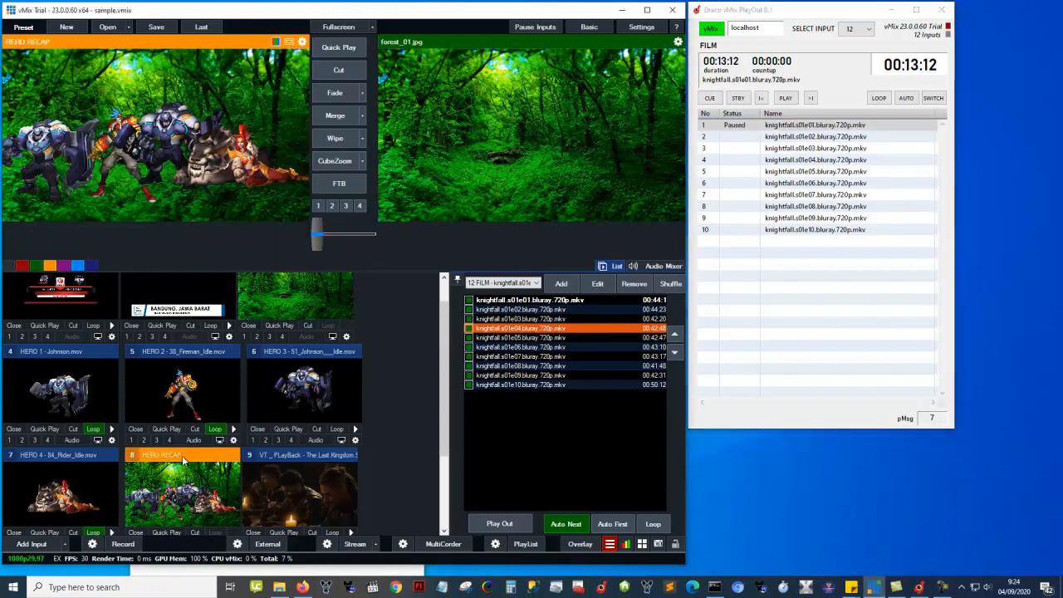
left_click(181, 351)
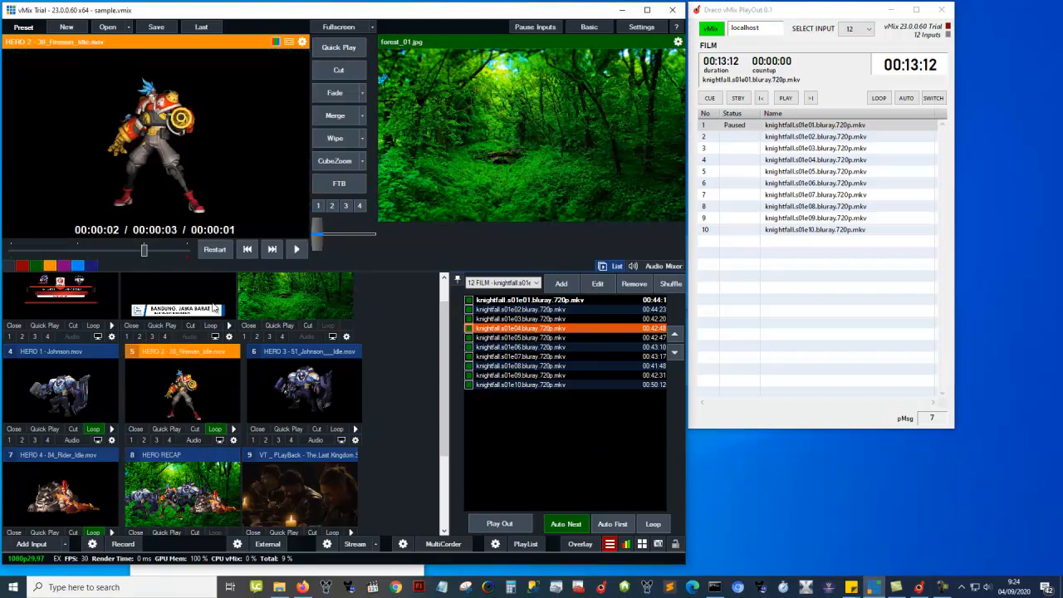
left_click(737, 98)
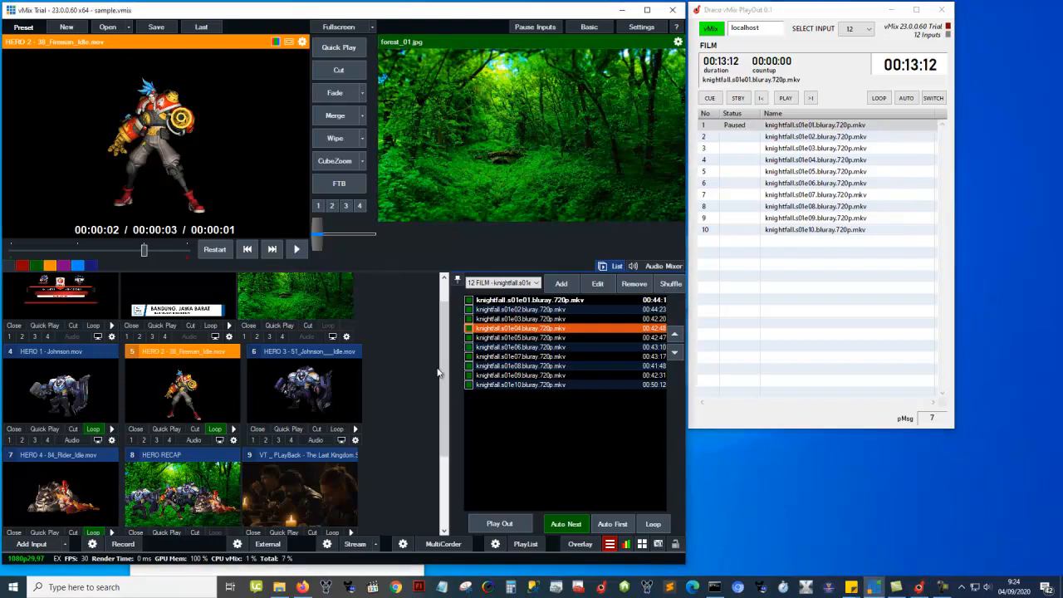
scroll("down", 3)
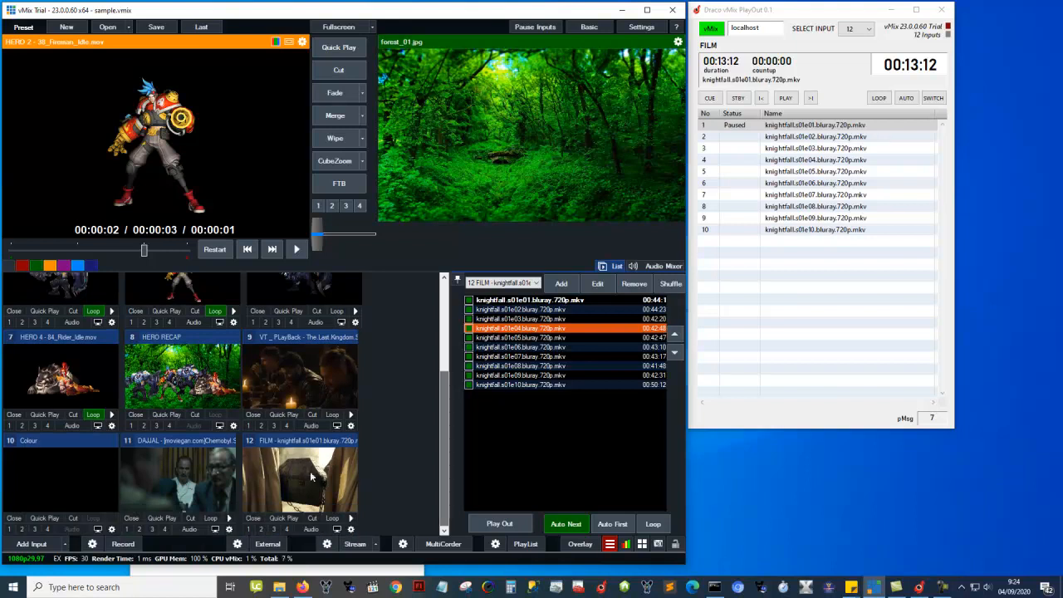
mouse_move(274, 452)
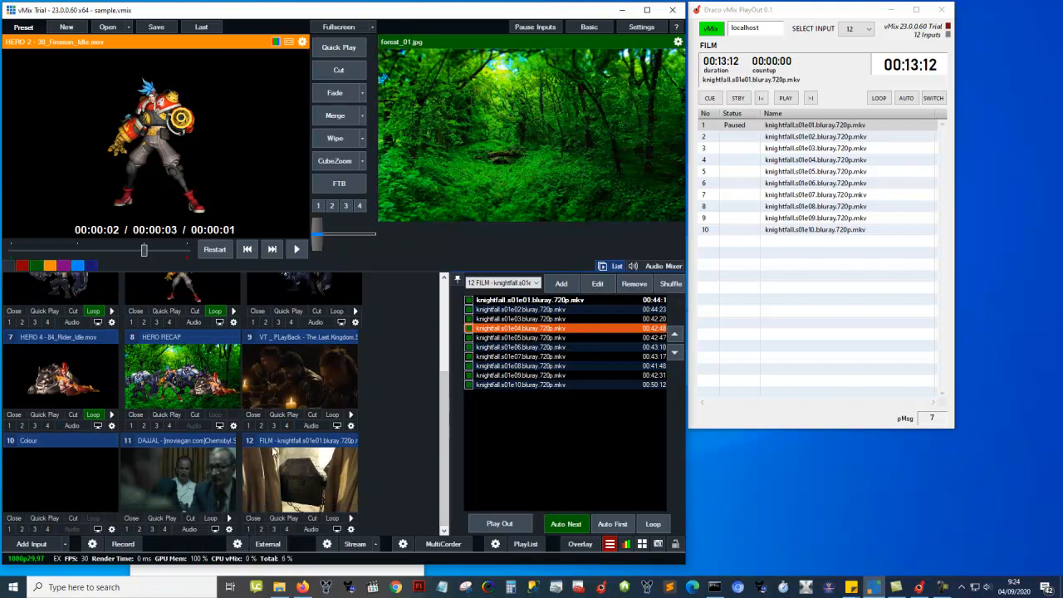
left_click(299, 441)
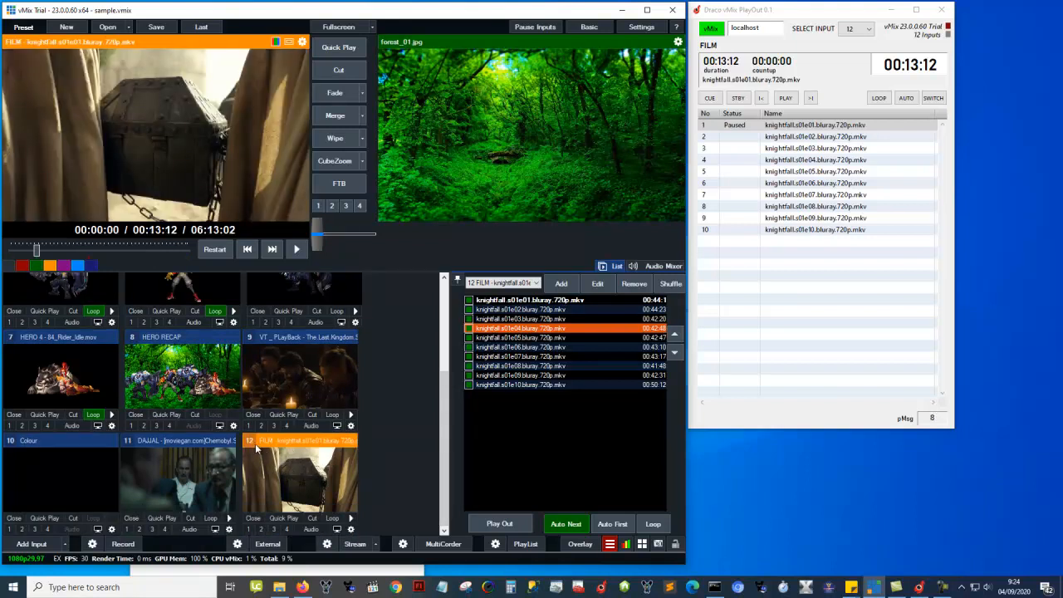
left_click(177, 440)
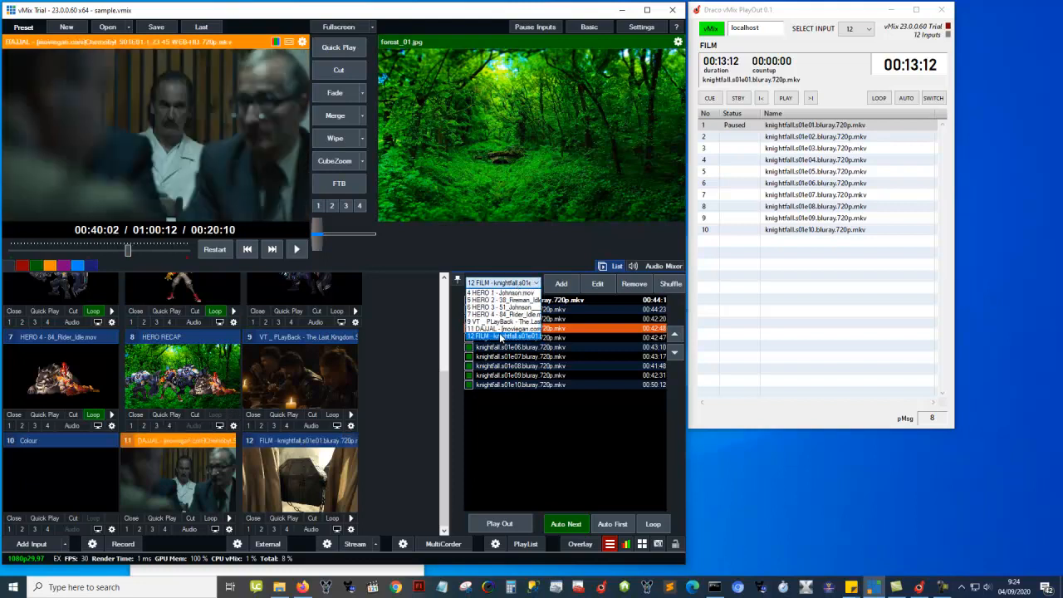
left_click(814, 136)
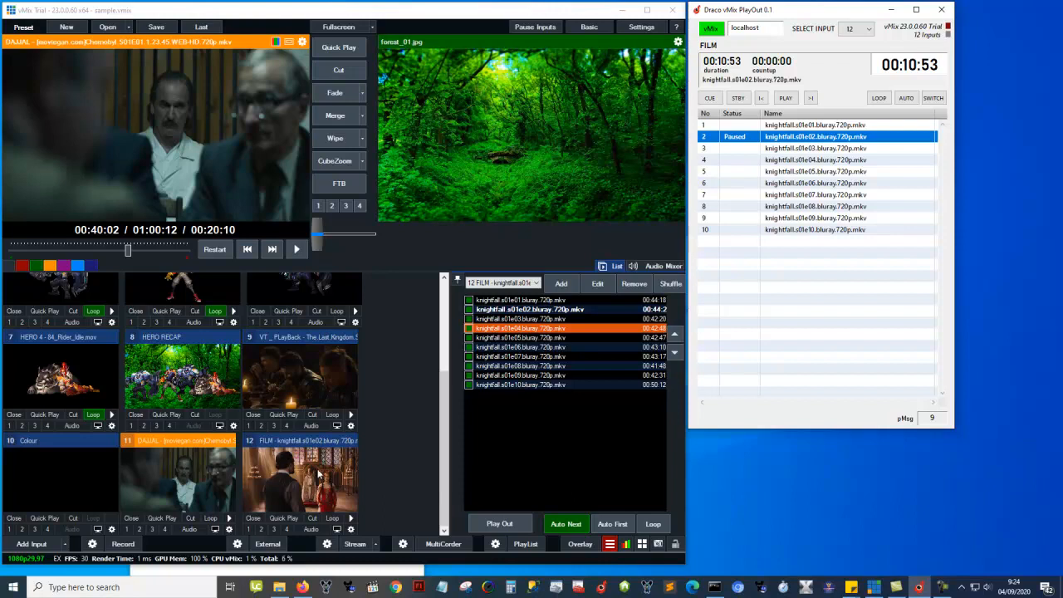
- Put s01e03 on standby, then cue s01e02 and send it to vMix preview at 00:00
left_click(817, 147)
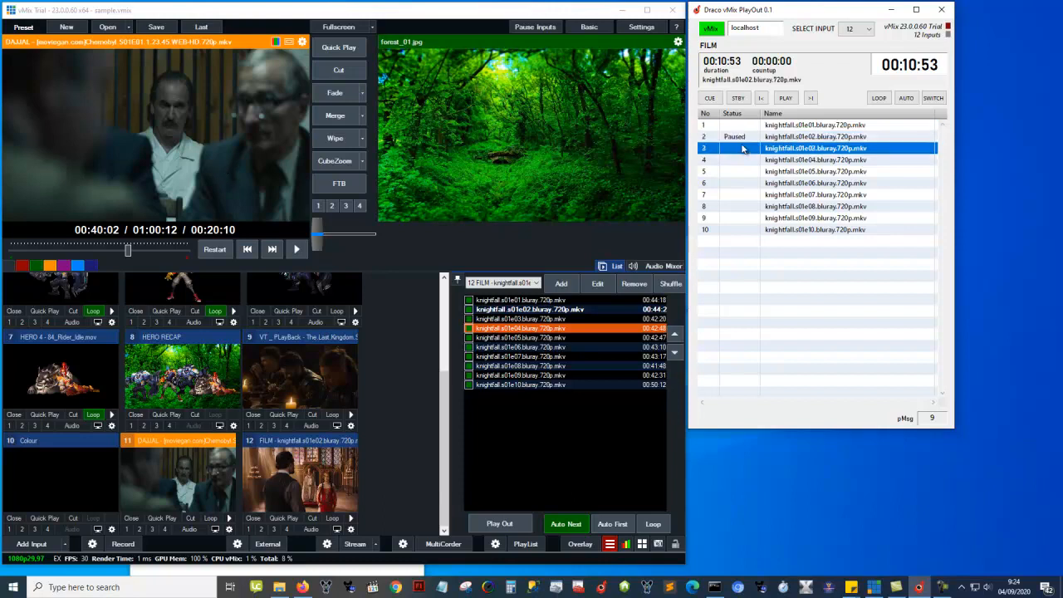
mouse_move(299, 233)
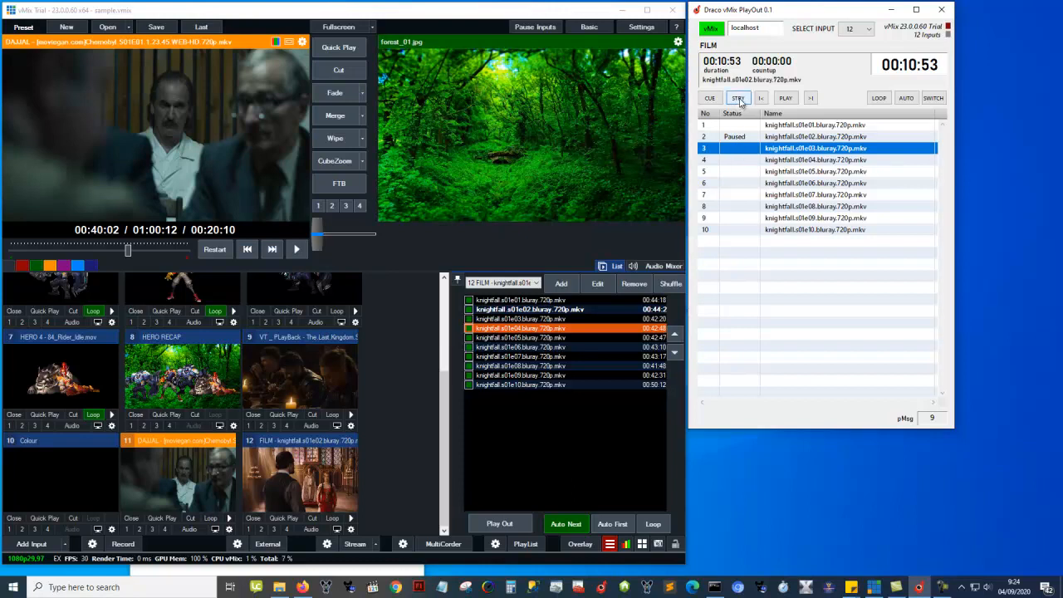
left_click(737, 98)
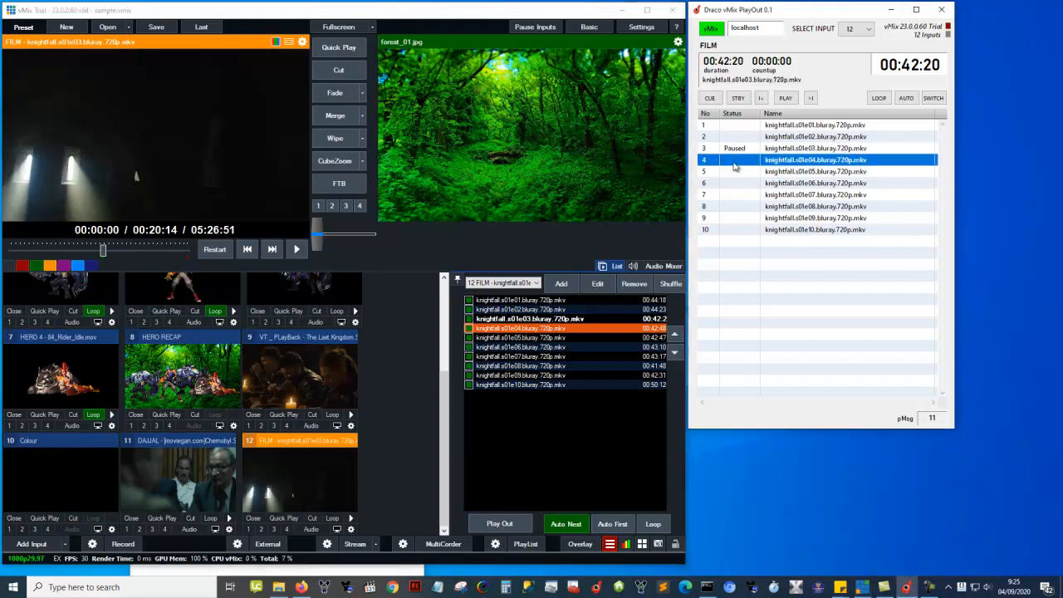
left_click(816, 136)
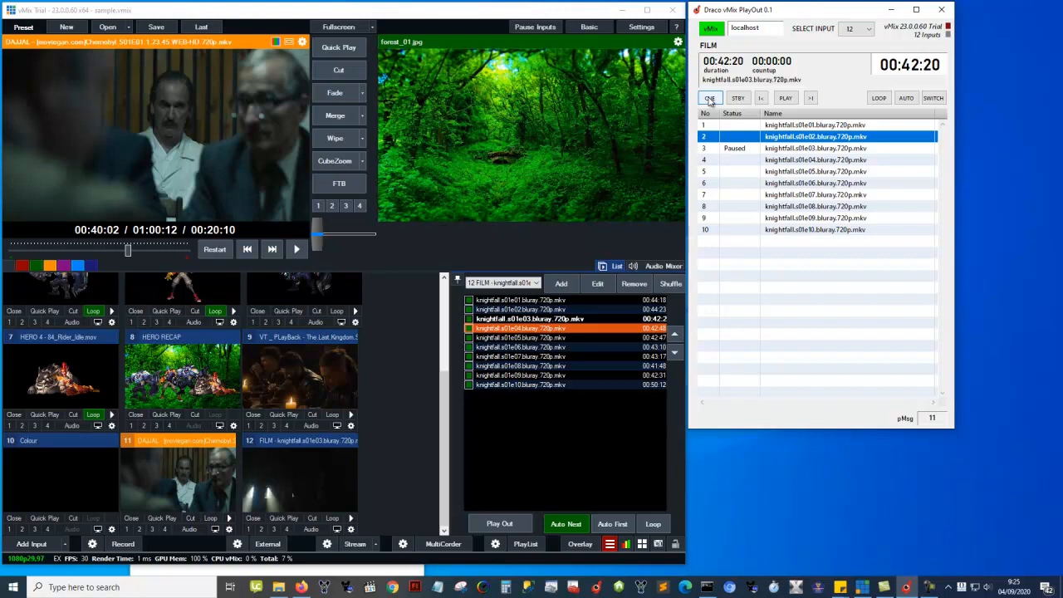
left_click(709, 98)
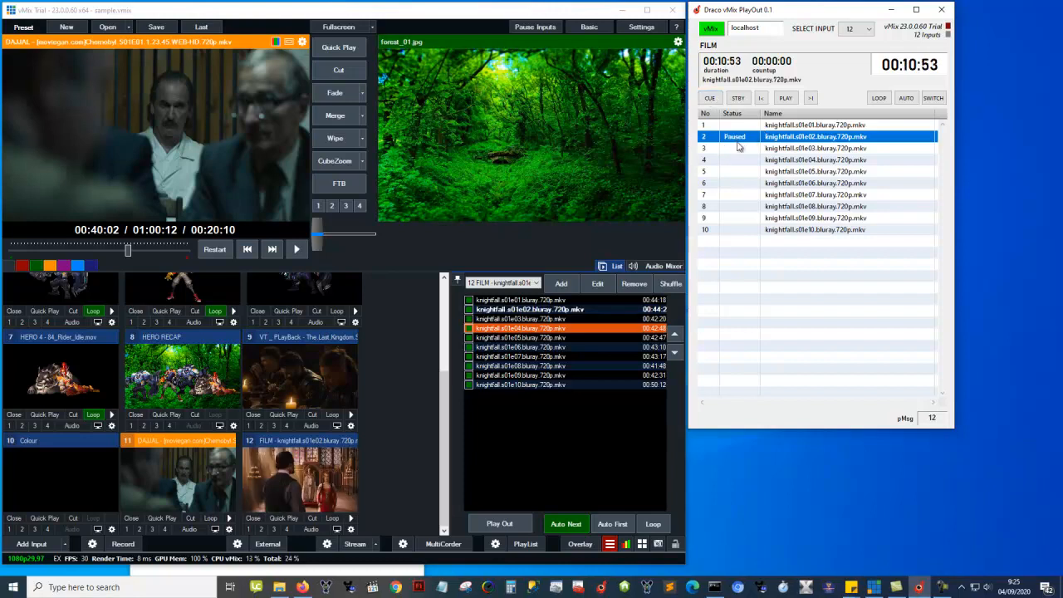
left_click(737, 97)
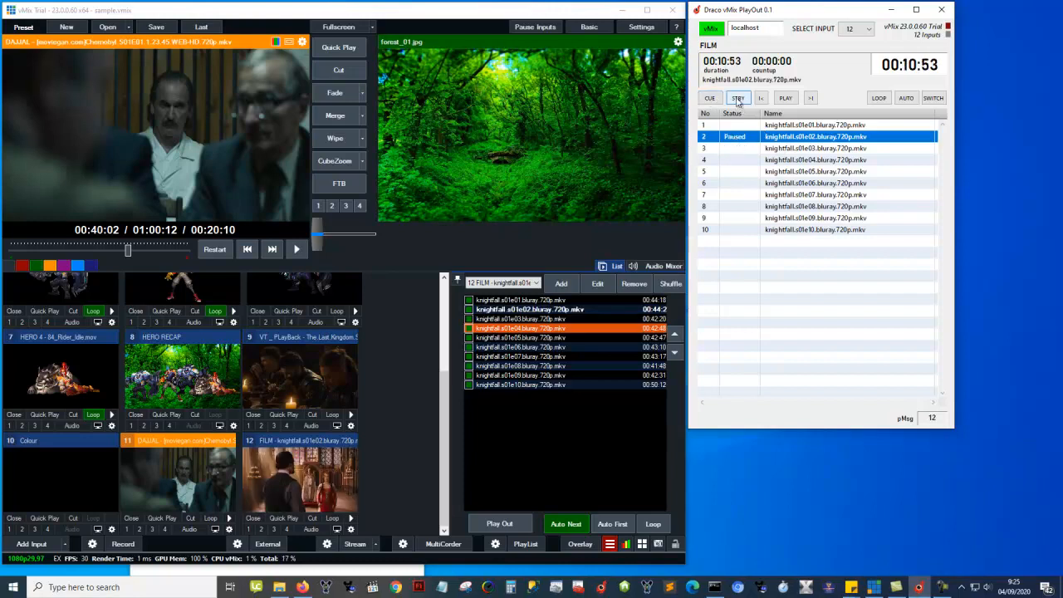
left_click(737, 97)
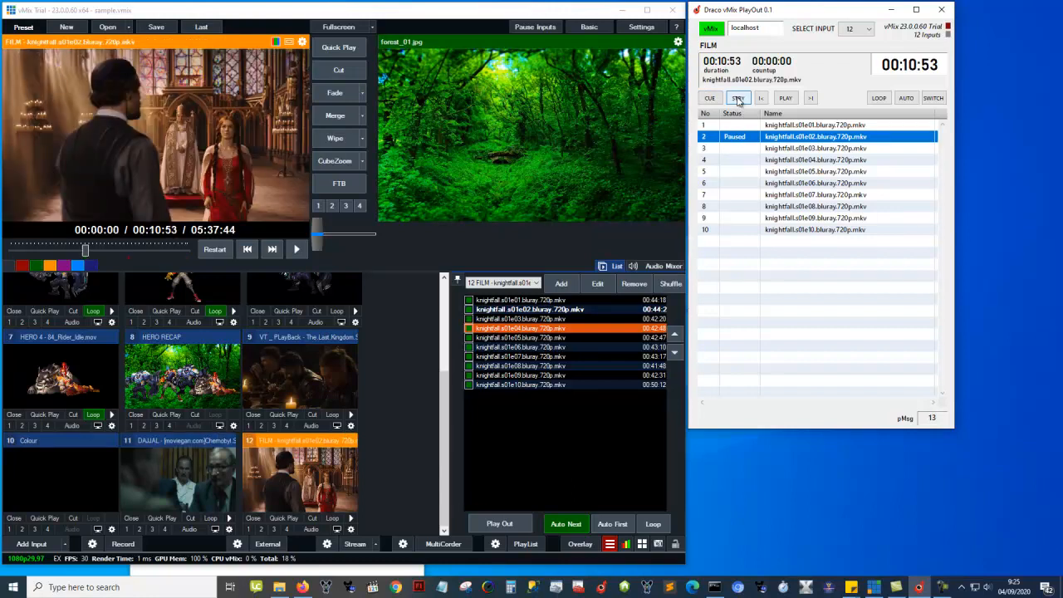
left_click(737, 98)
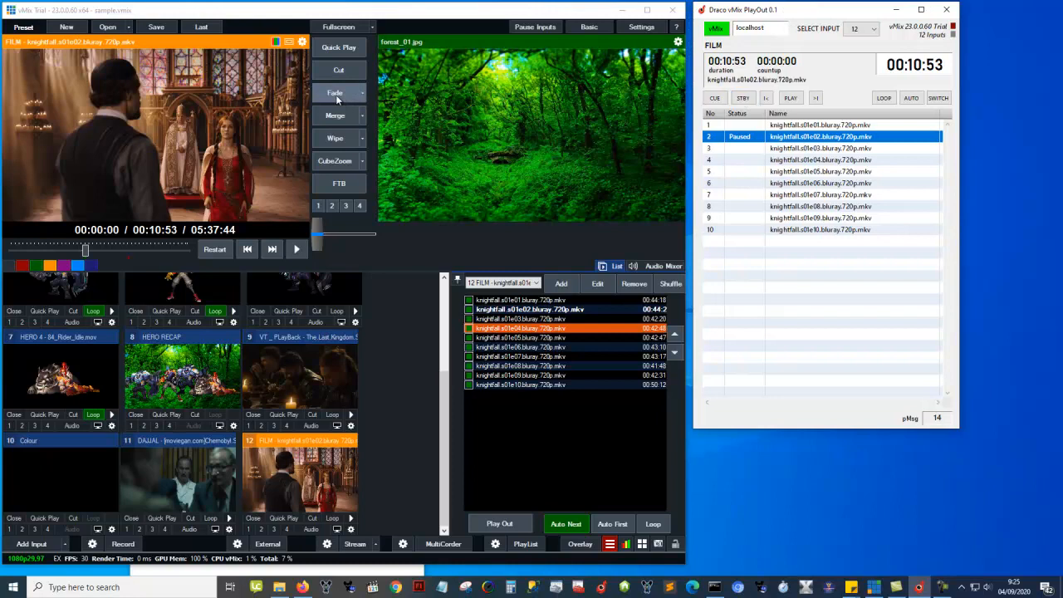
mouse_move(336, 100)
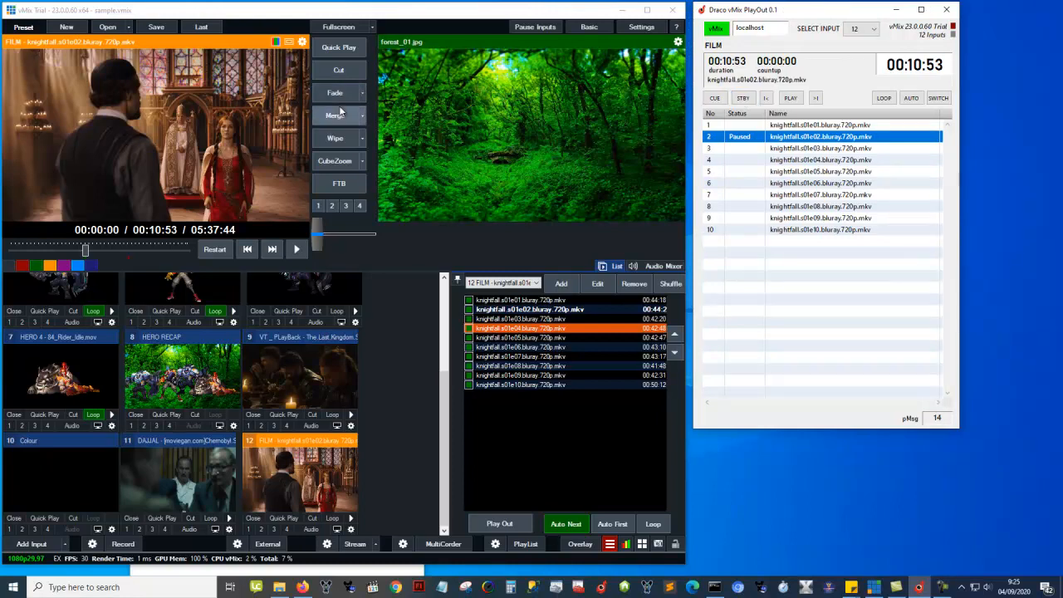
mouse_move(335, 93)
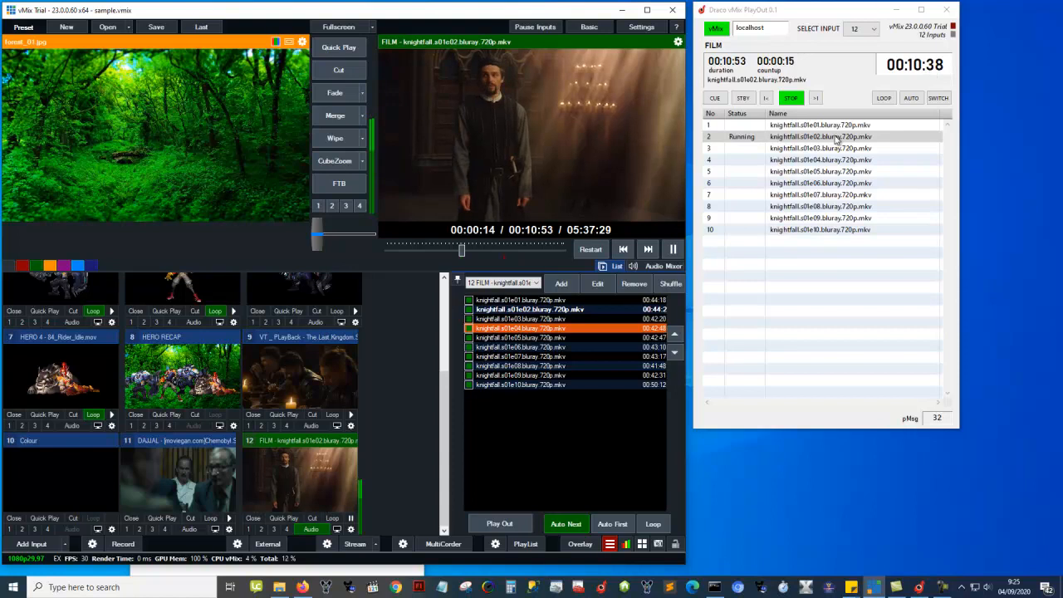
- Pick s01e03 in the PlayOut list, then reselect the running episode s01e02
left_click(821, 148)
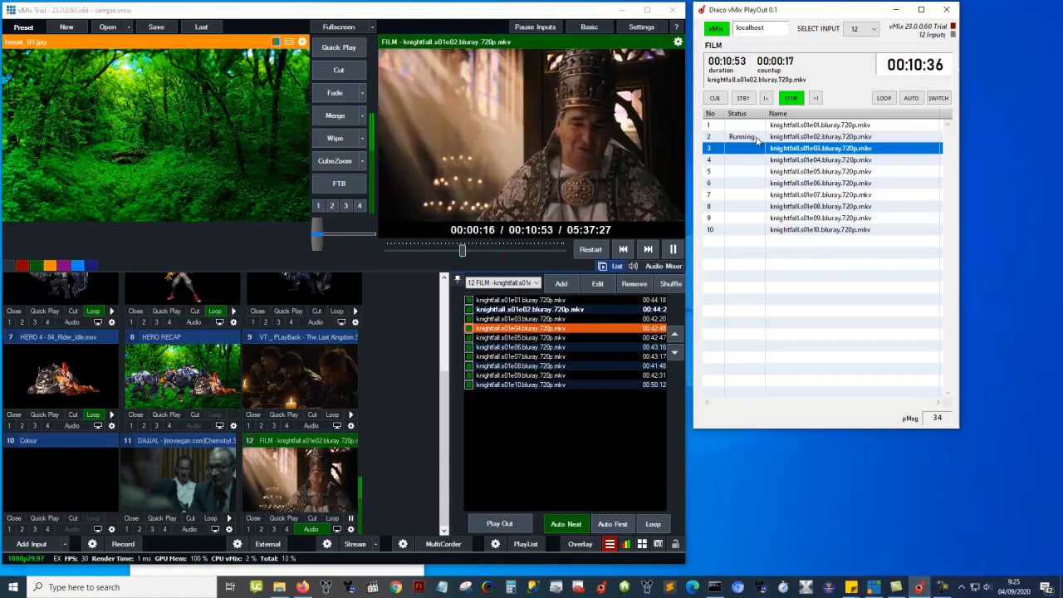
left_click(715, 98)
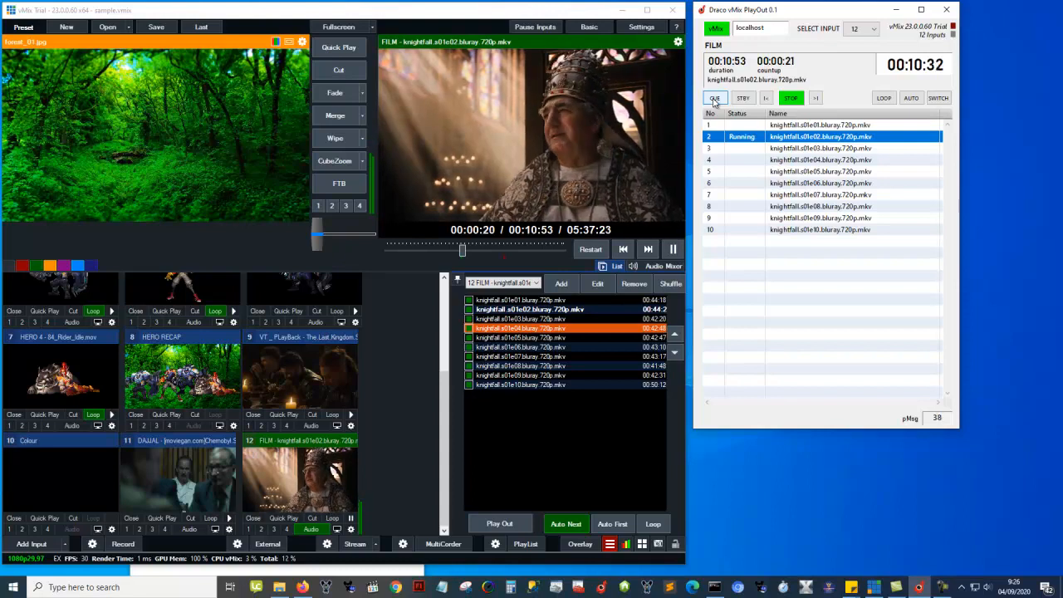
- Skip ahead twice to episode s01e04, reload the FILM episode list, and open the input chooser
left_click(815, 97)
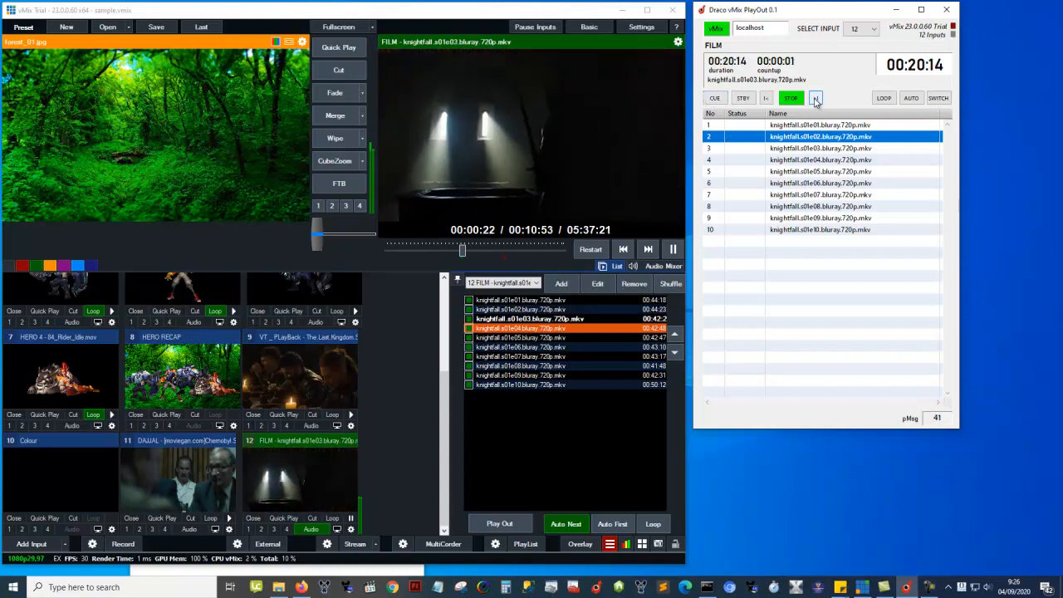
left_click(815, 98)
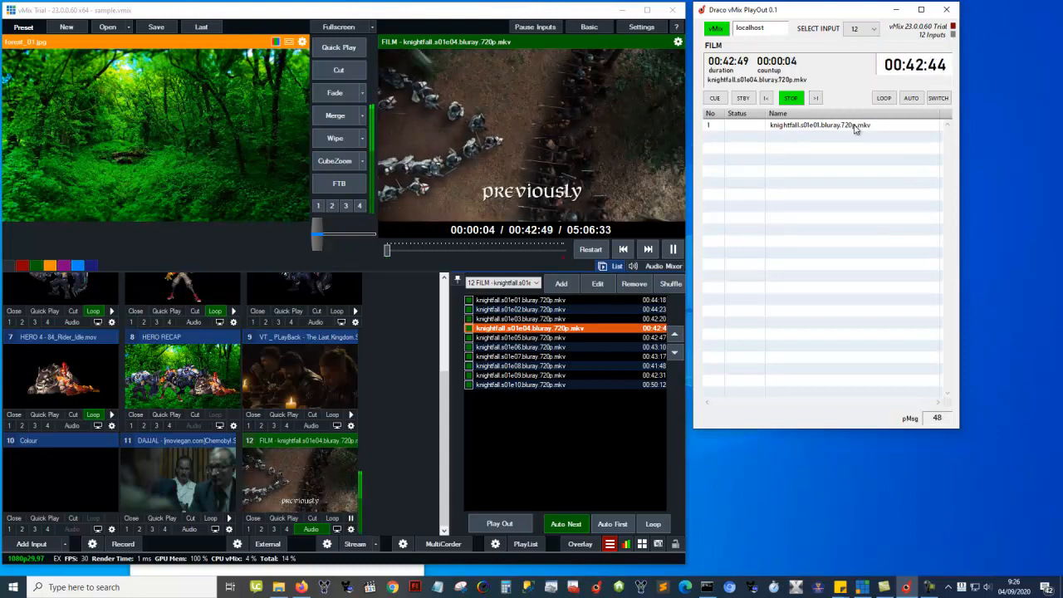
left_click(861, 29)
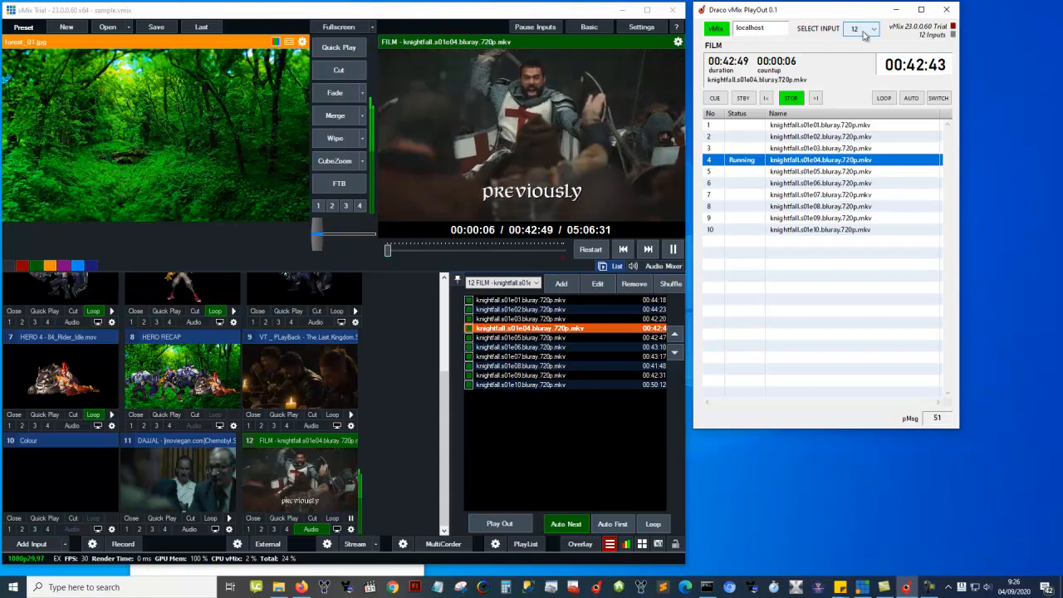
left_click(873, 28)
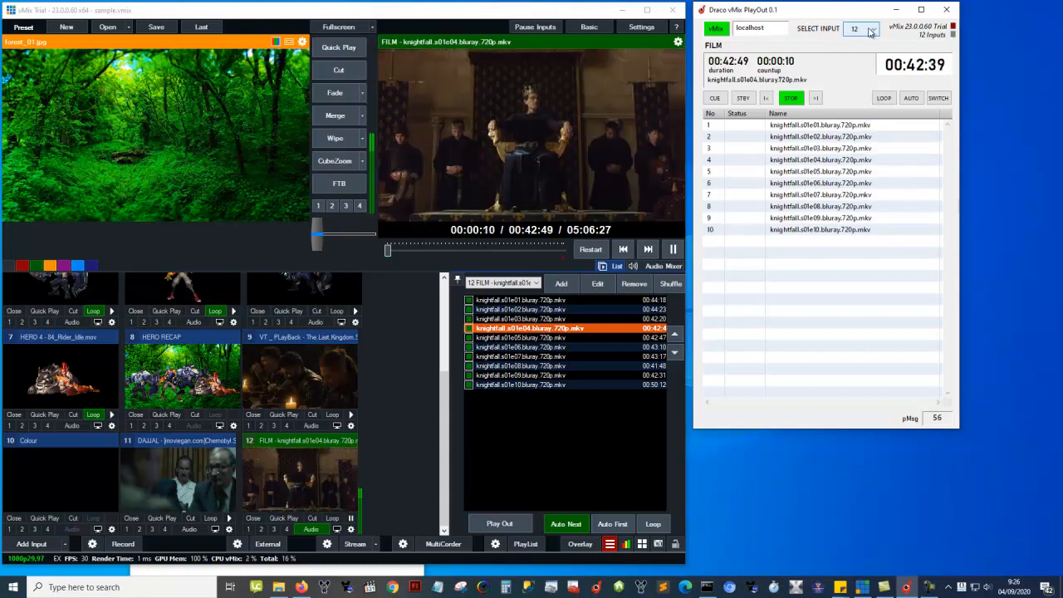
left_click(821, 171)
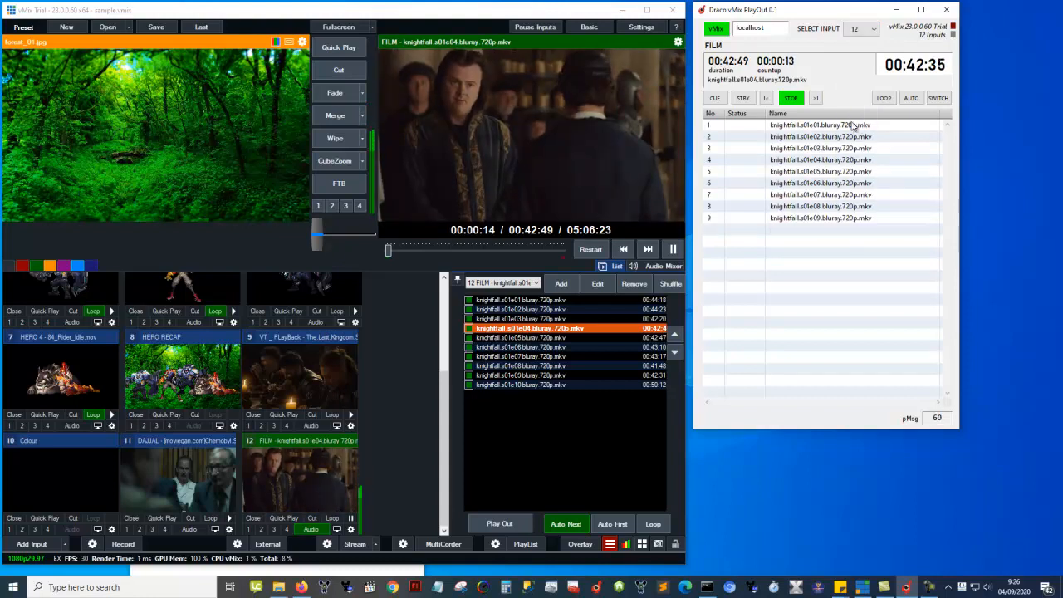
left_click(855, 28)
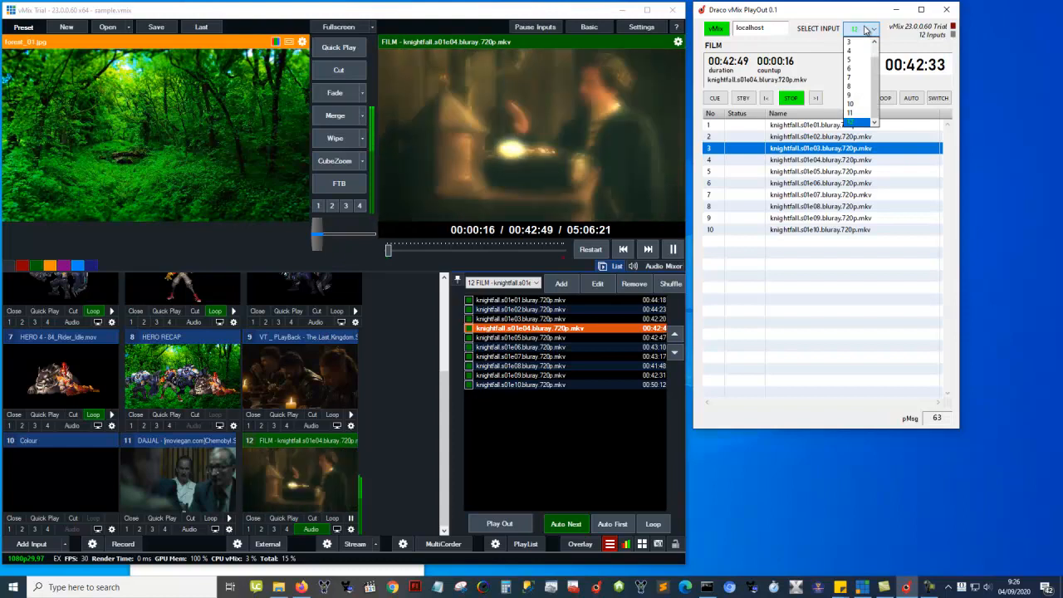